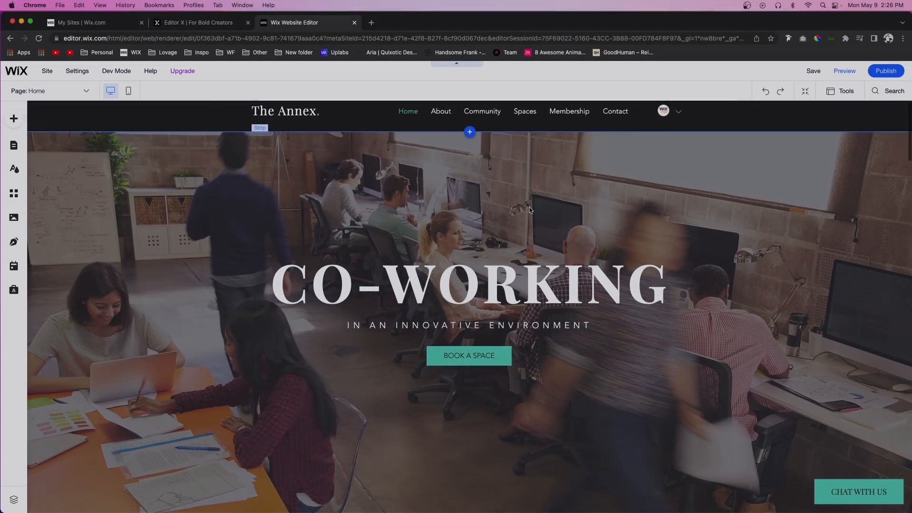
# Step: Search the App Market for 'faq' and add Wix FAQ below the membership perks
pyautogui.scroll(-3)
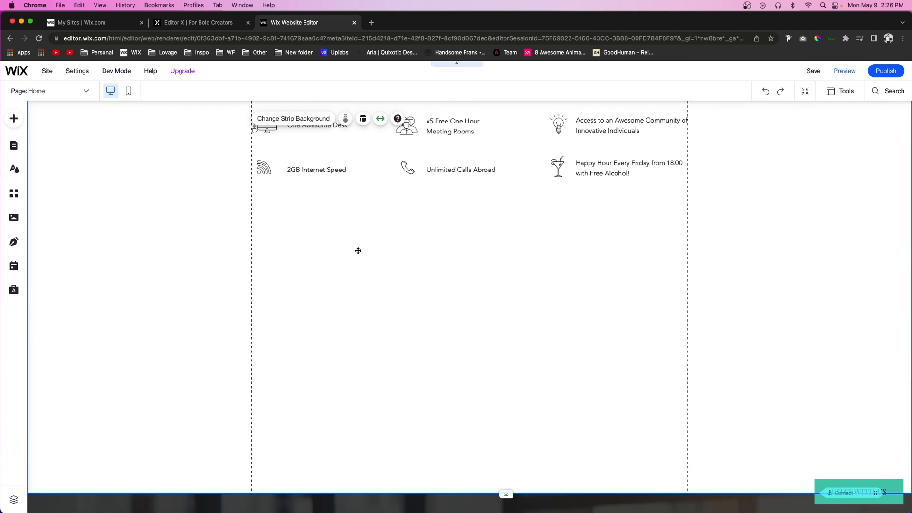
pyautogui.moveTo(13, 193)
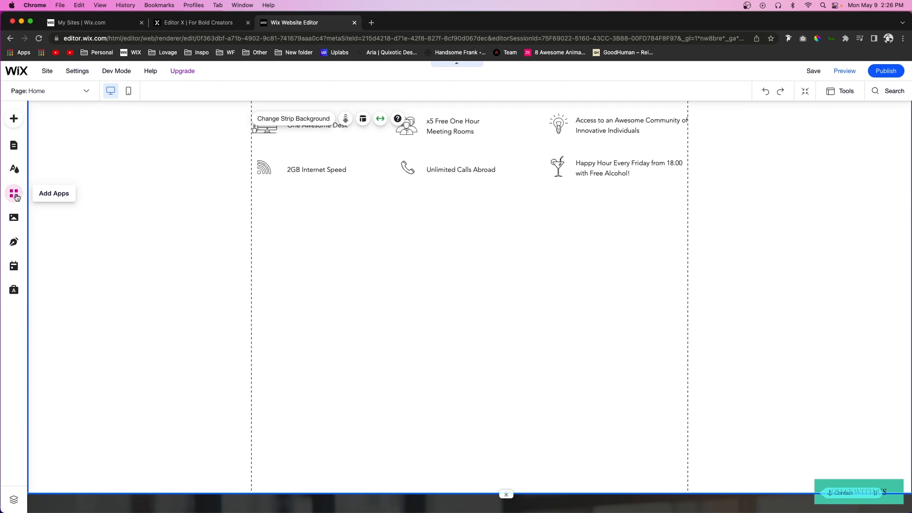
pyautogui.click(13, 193)
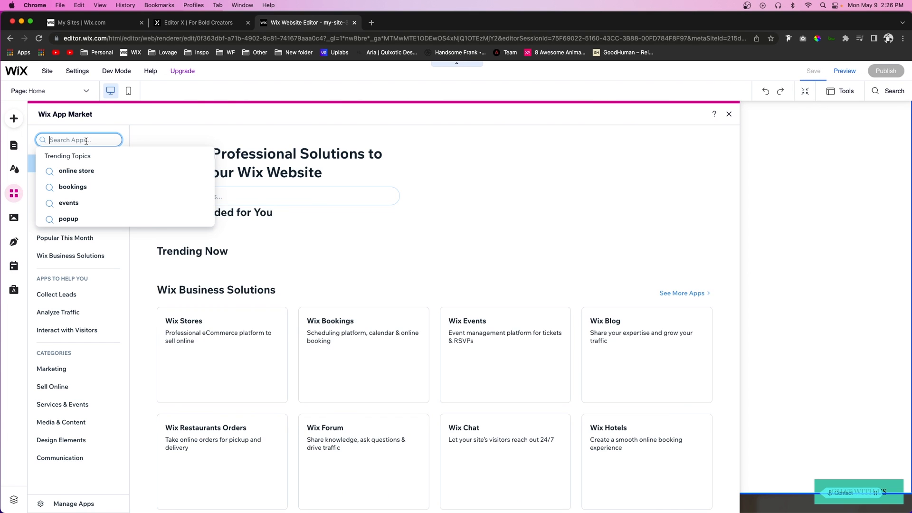
pyautogui.write('faq')
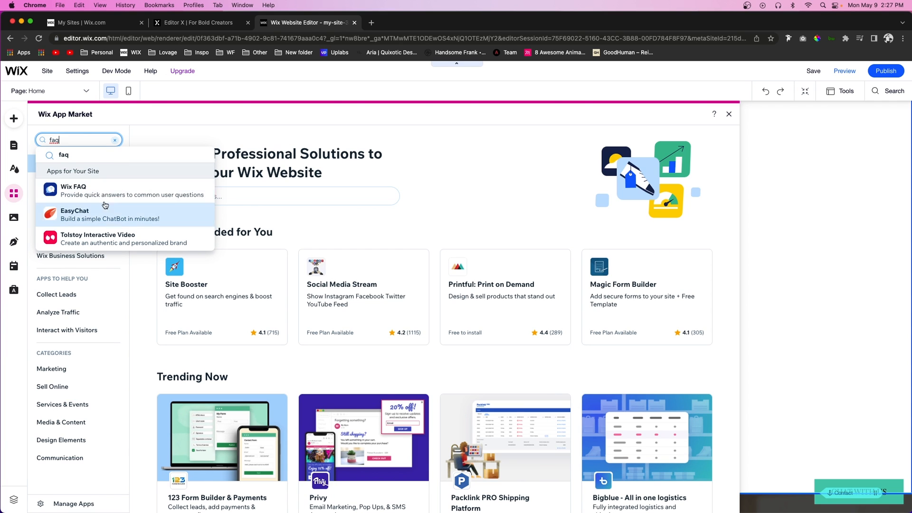
pyautogui.click(75, 190)
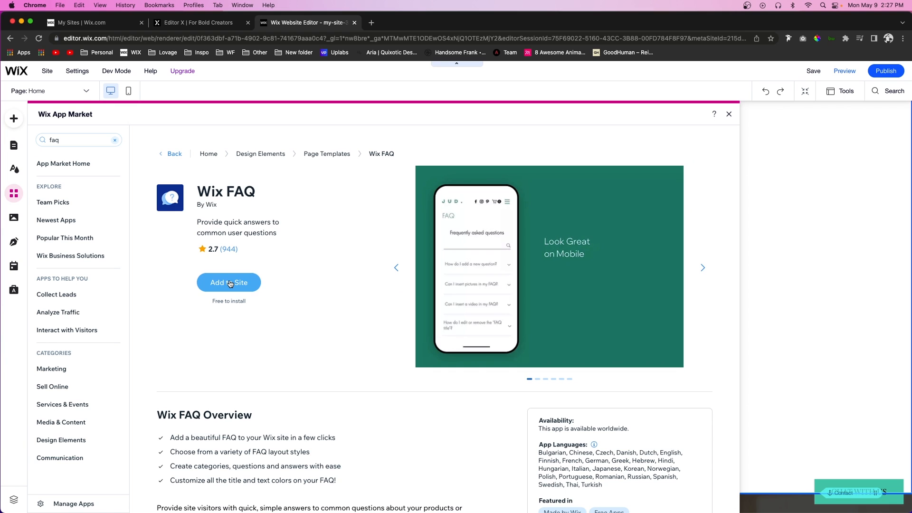
pyautogui.click(228, 282)
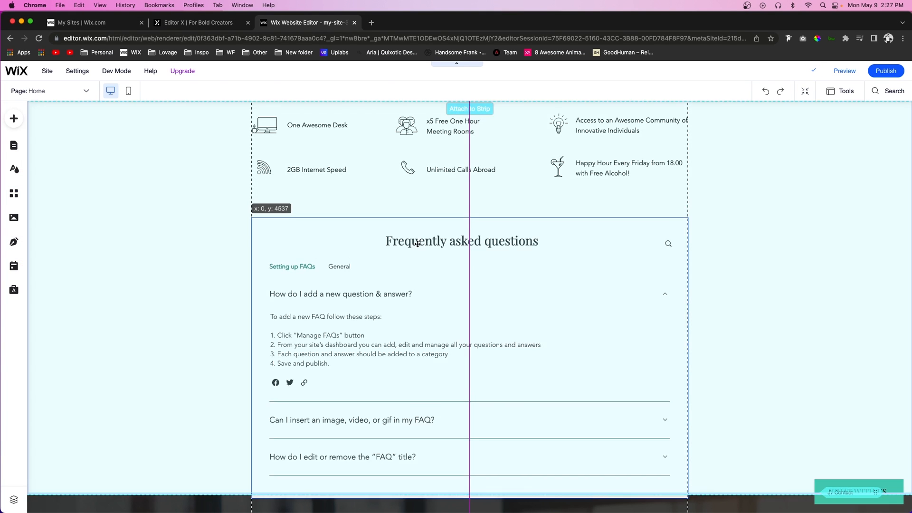
pyautogui.click(461, 240)
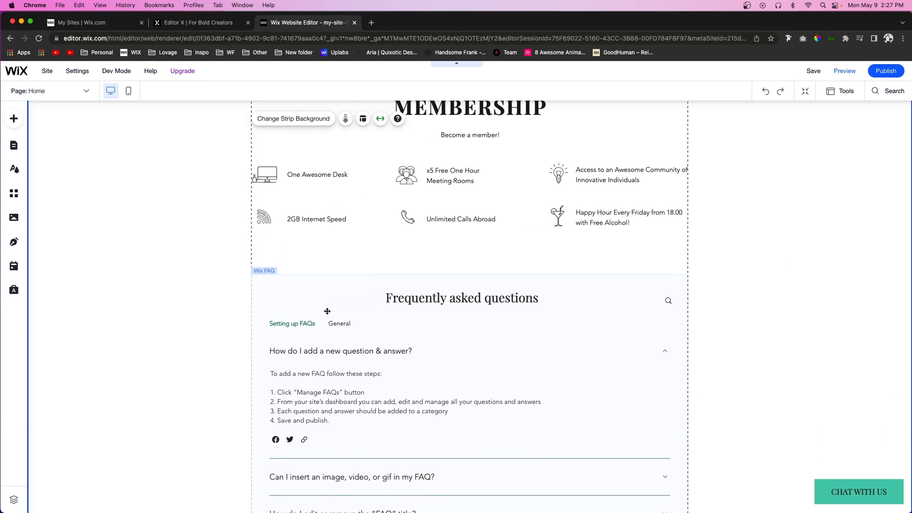
pyautogui.moveTo(399, 314)
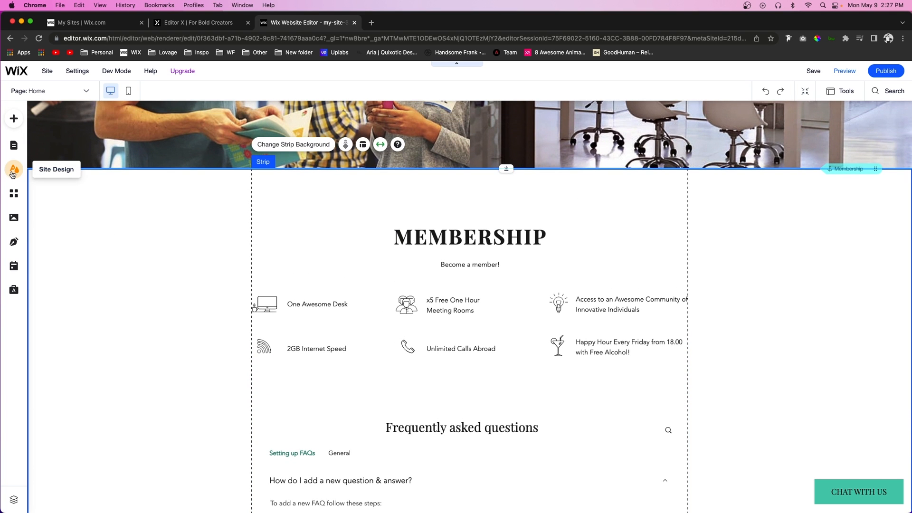
pyautogui.click(13, 169)
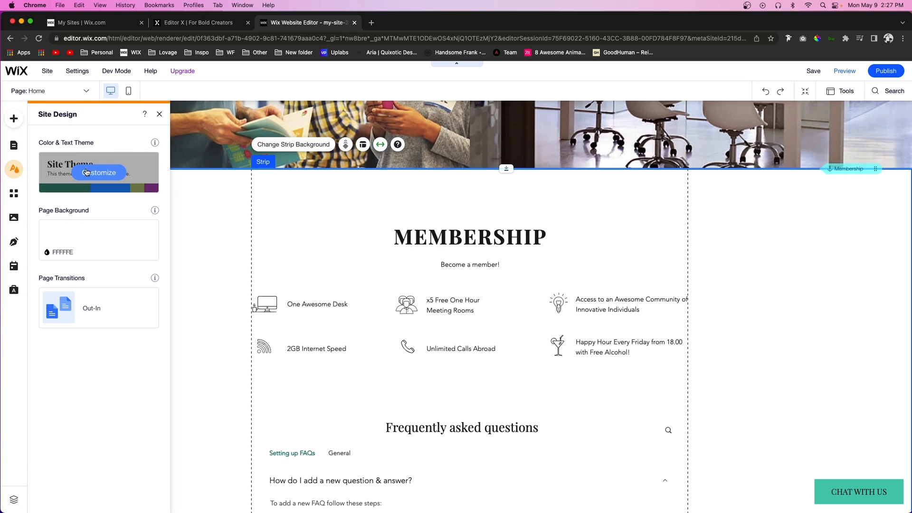
pyautogui.click(99, 173)
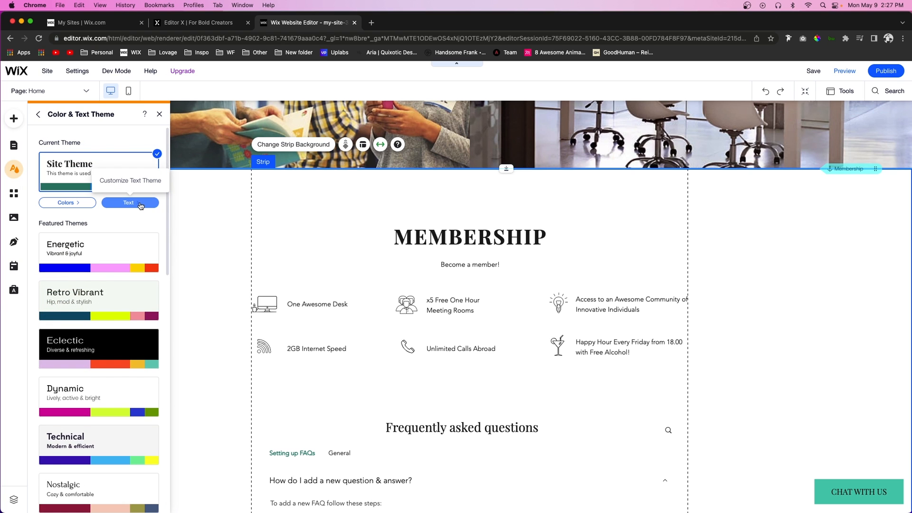
pyautogui.click(129, 202)
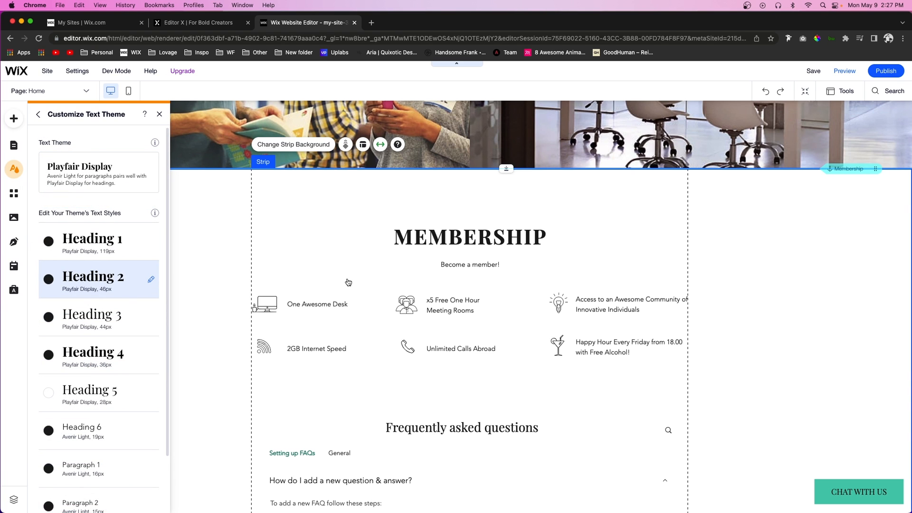
pyautogui.scroll(-3)
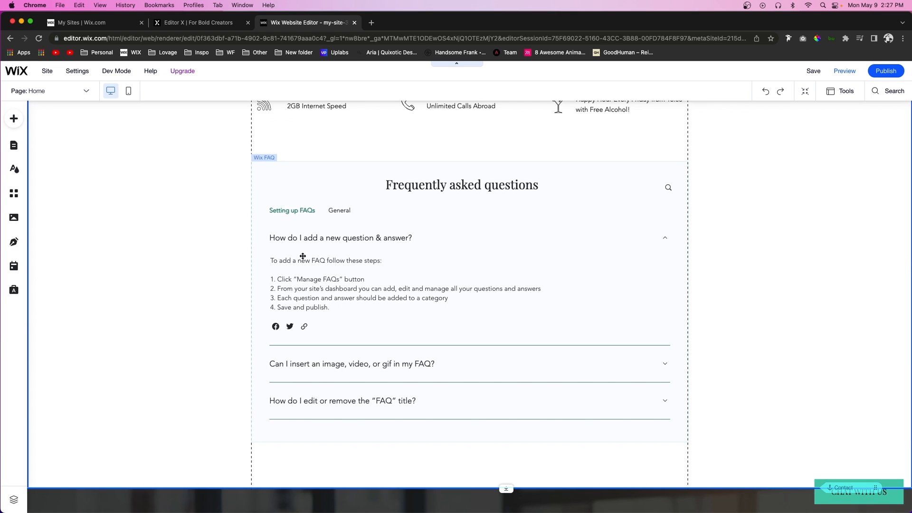
pyautogui.moveTo(380, 269)
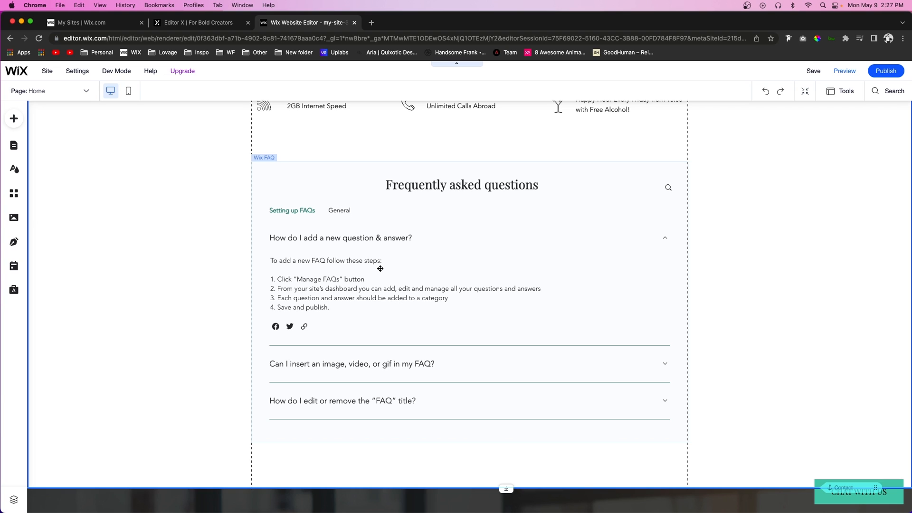
# Step: Switch to the Crystal Project site in Editor X and add a blank section
pyautogui.click(200, 23)
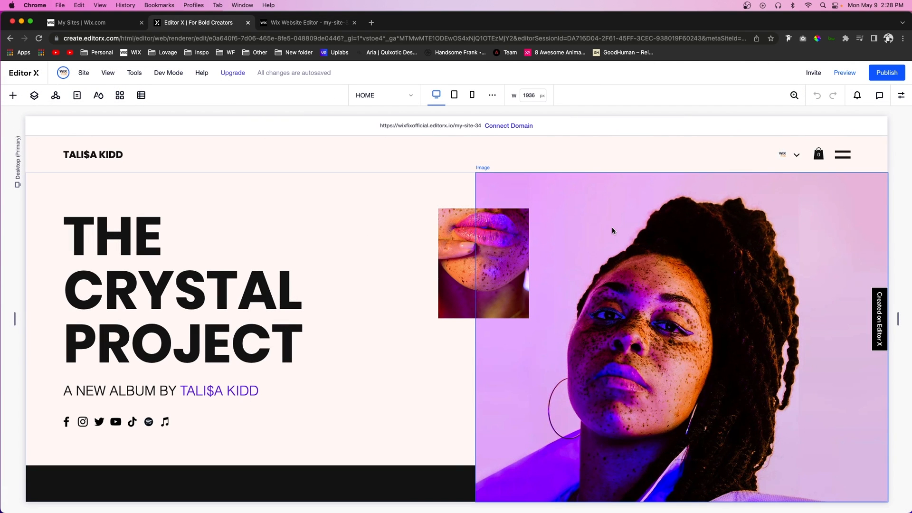
pyautogui.scroll(-3)
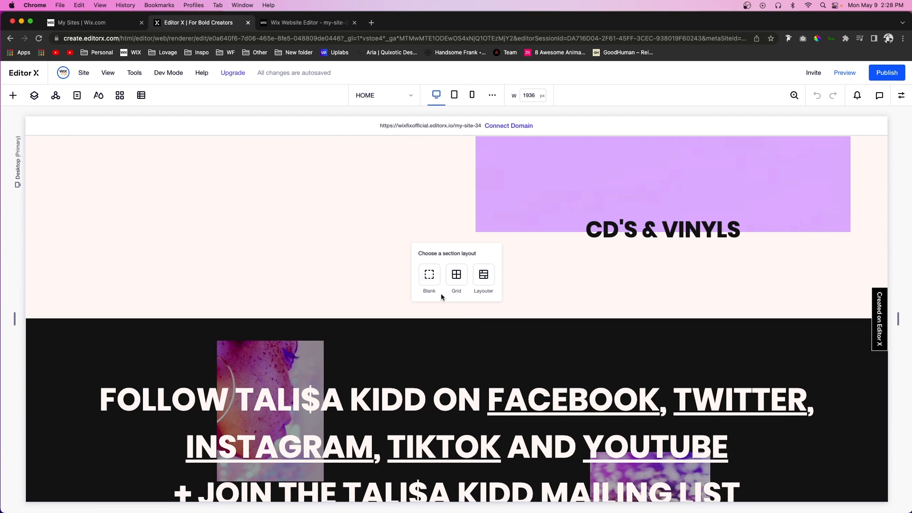
pyautogui.click(430, 274)
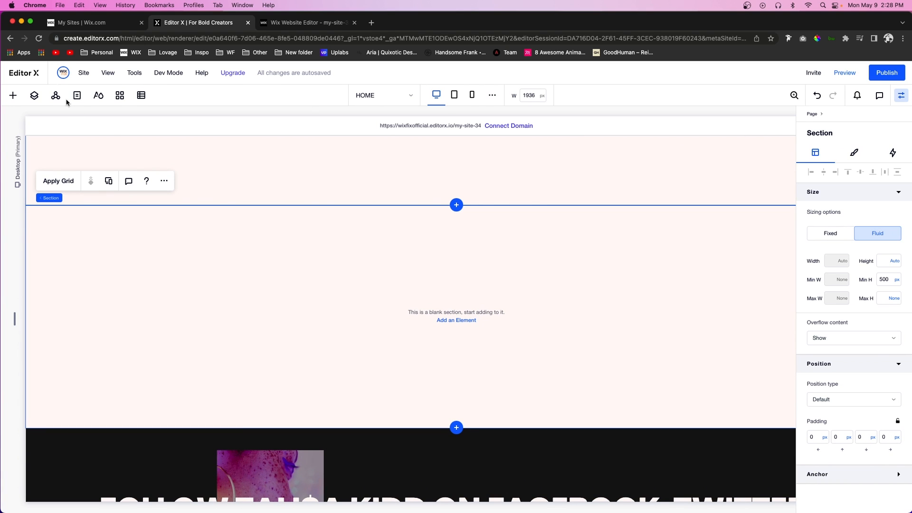
# Step: Find Wix FAQ in the App Market with 'fa' and add it to the site
pyautogui.click(119, 95)
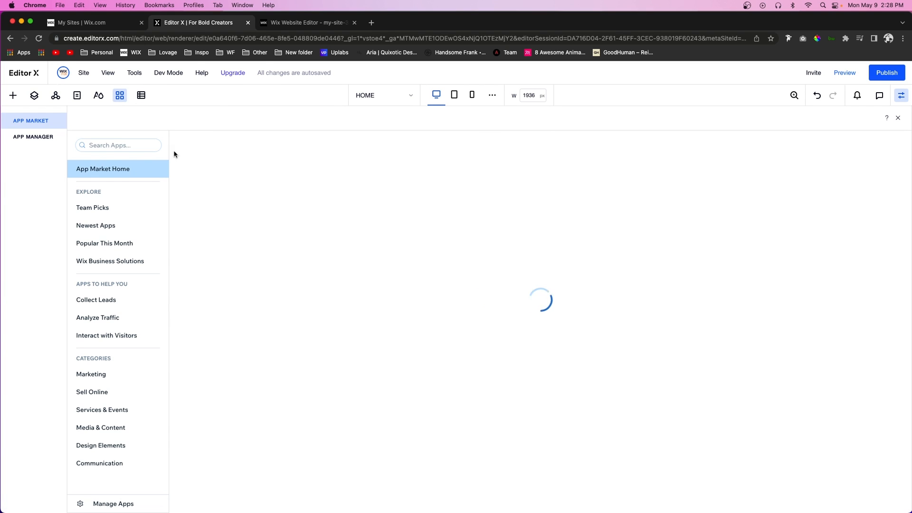
pyautogui.write('faq')
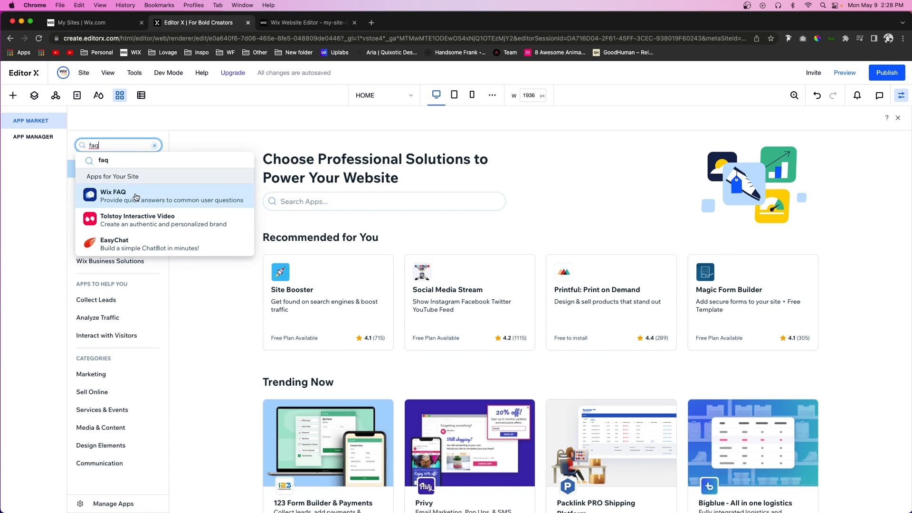
pyautogui.click(114, 195)
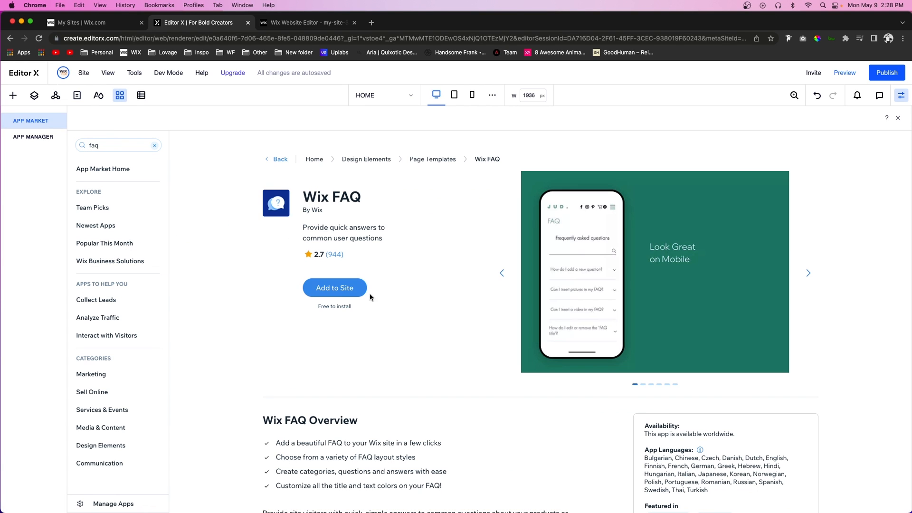
pyautogui.click(335, 287)
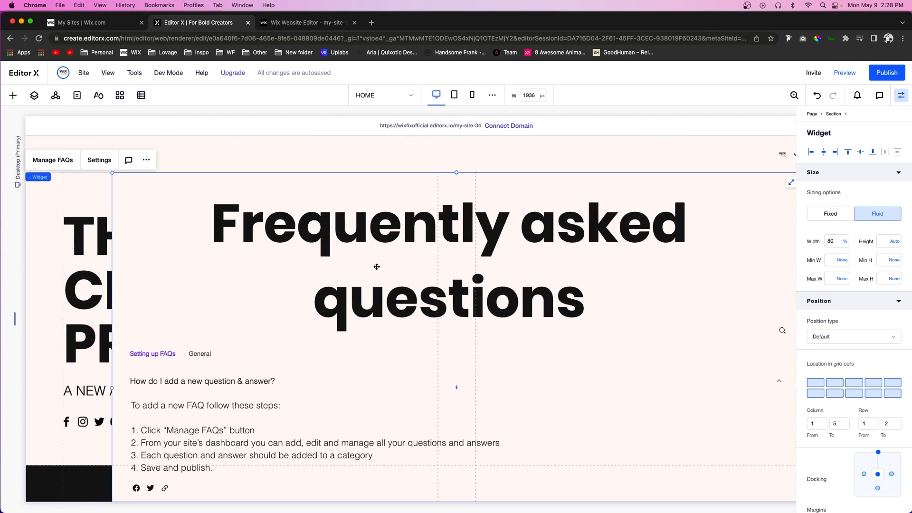
pyautogui.moveTo(261, 204)
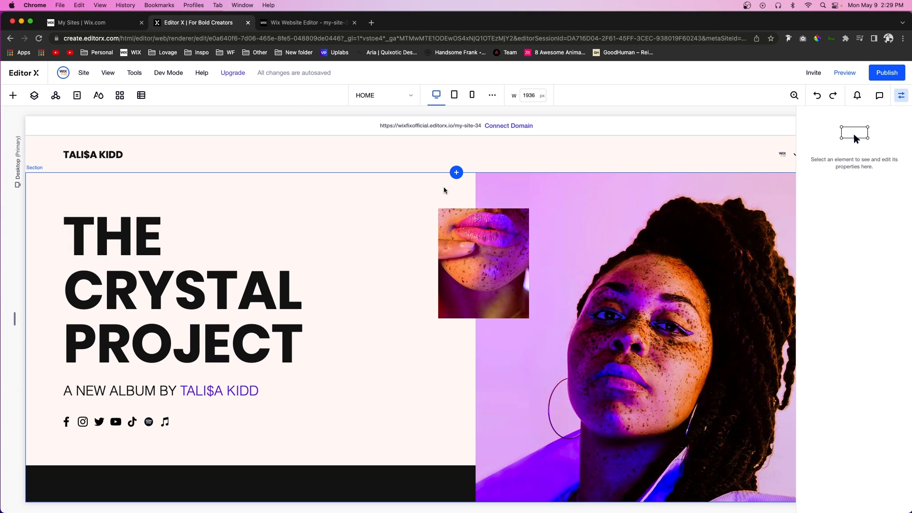
pyautogui.moveTo(456, 173)
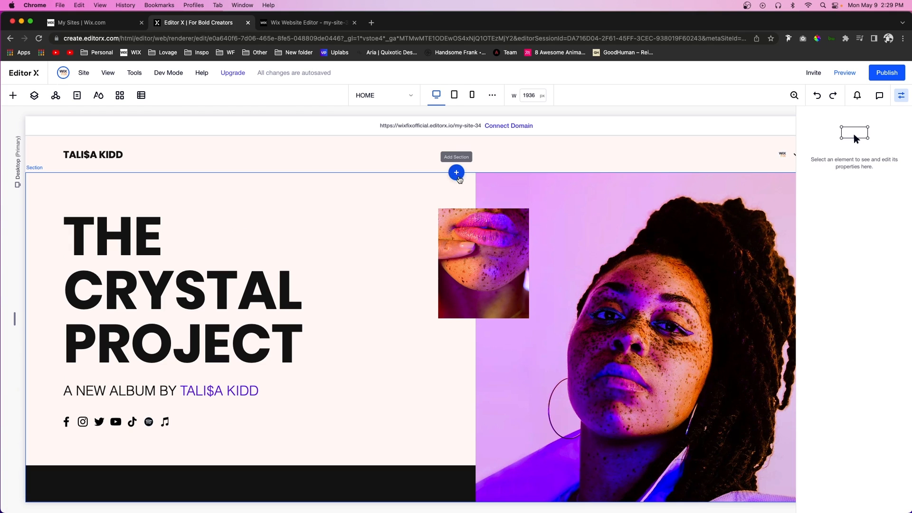
pyautogui.moveTo(395, 202)
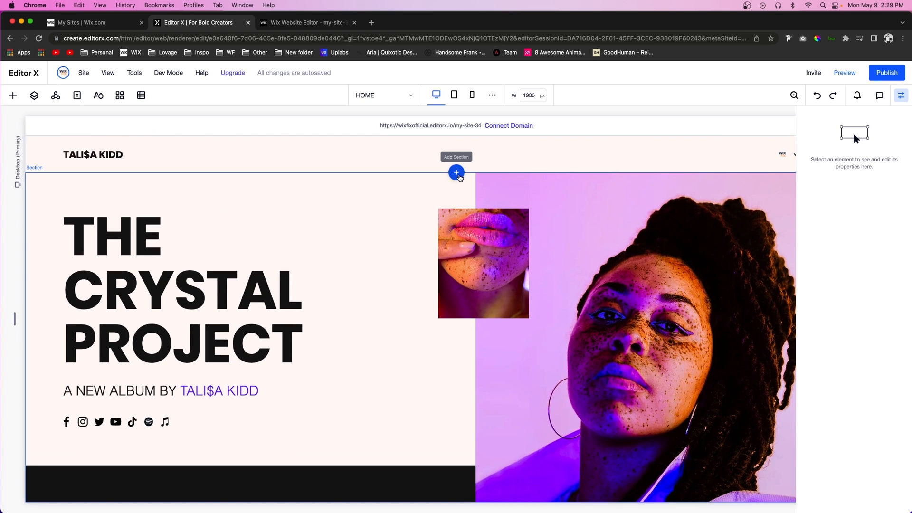
pyautogui.moveTo(427, 224)
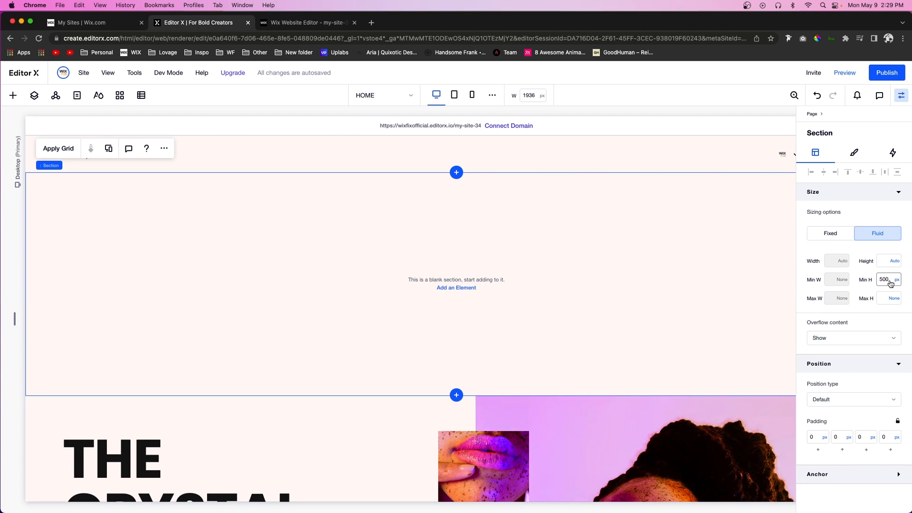
# Step: Give the top section a 900 minimum height and search the App Market for 'faq'
pyautogui.write('900')
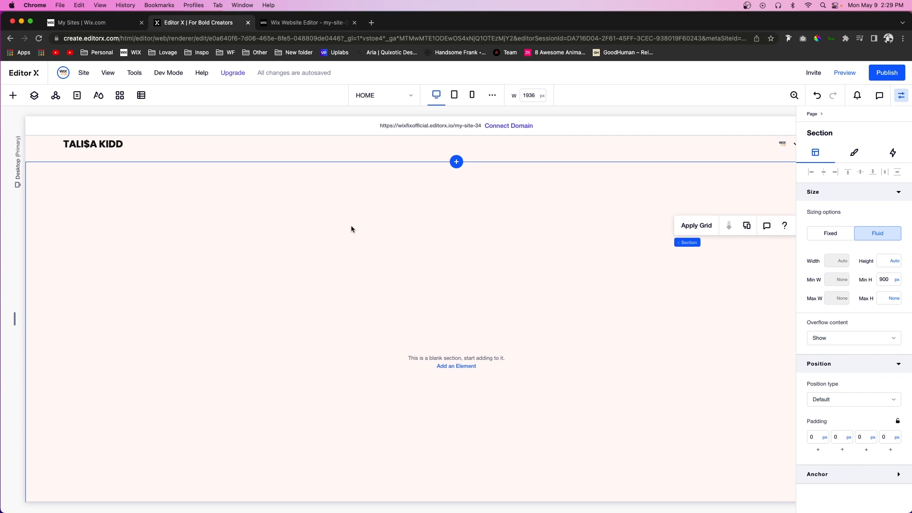
pyautogui.click(119, 95)
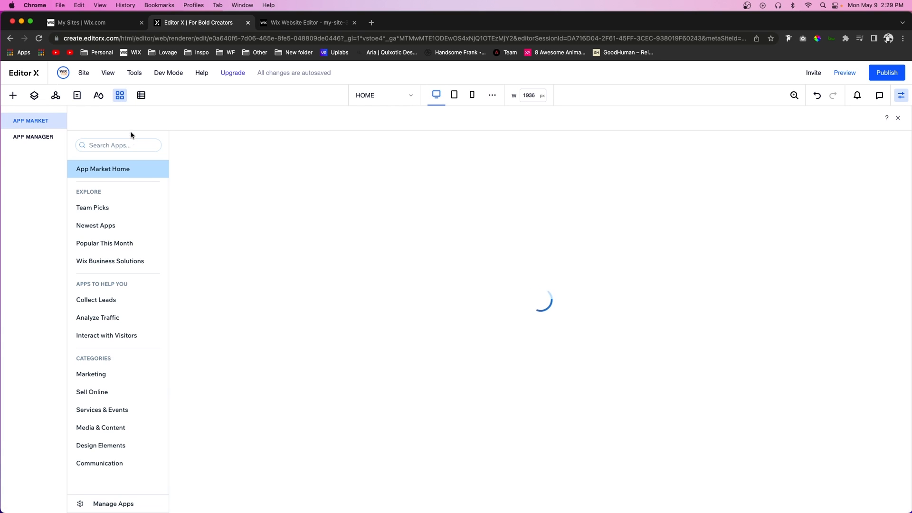
pyautogui.write('faq')
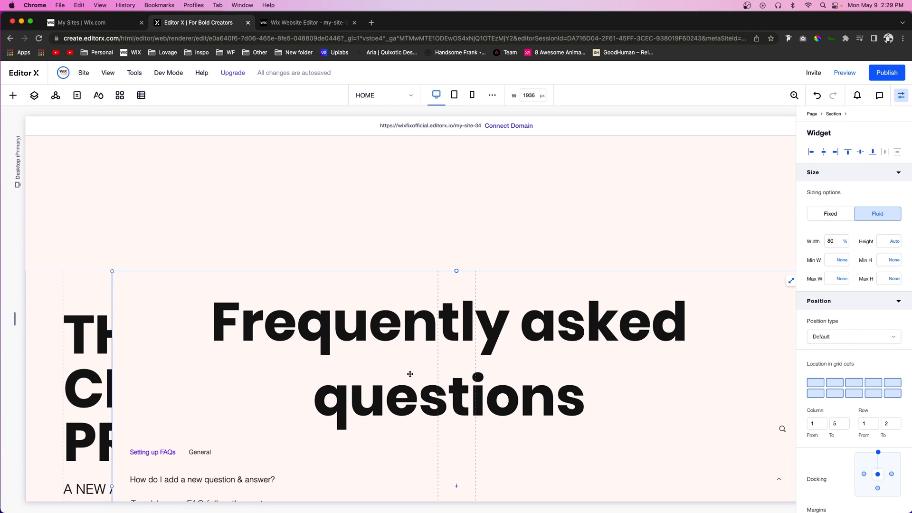
pyautogui.moveTo(216, 337)
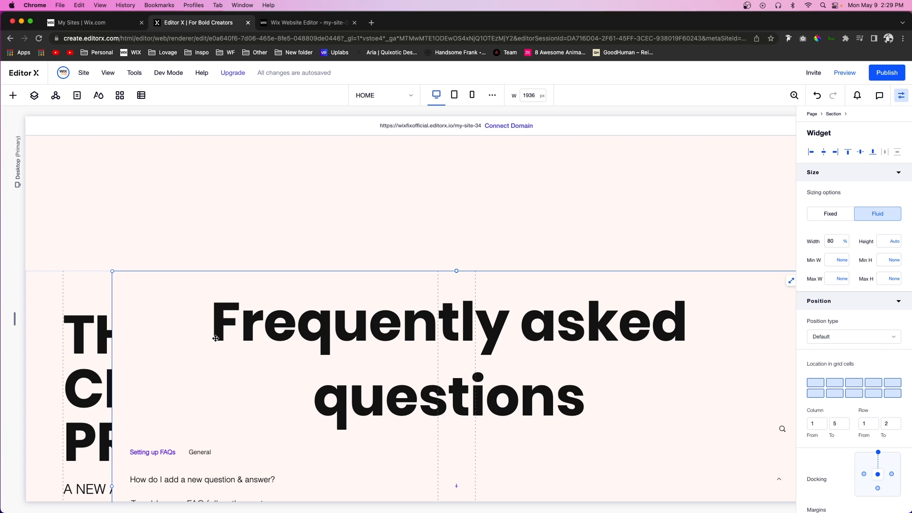
pyautogui.scroll(-3)
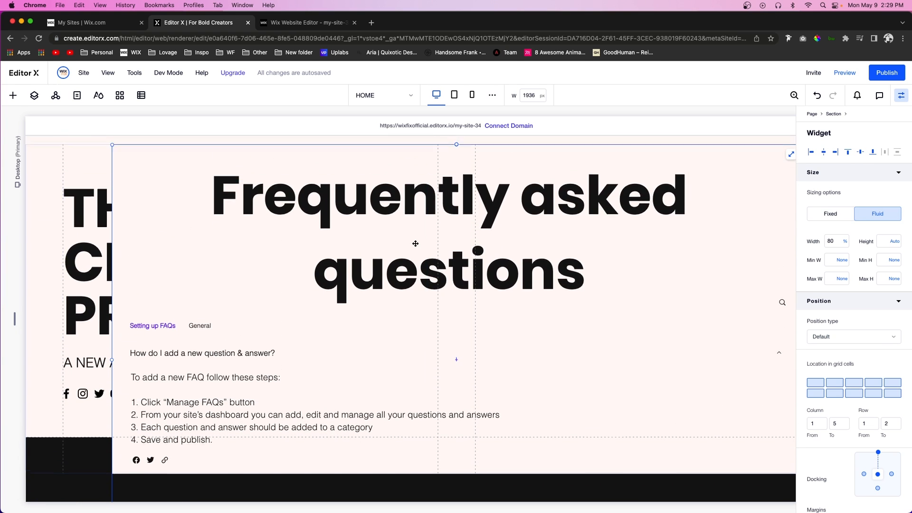
pyautogui.scroll(-3)
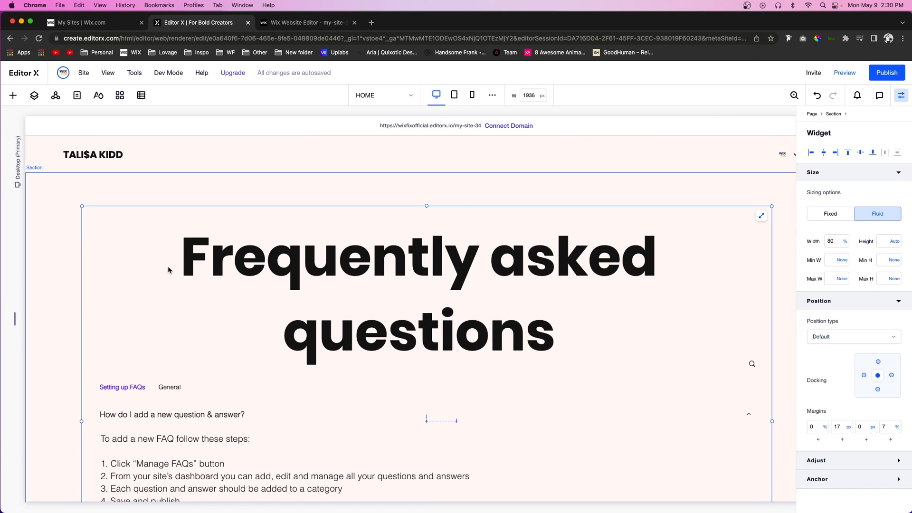
pyautogui.moveTo(234, 352)
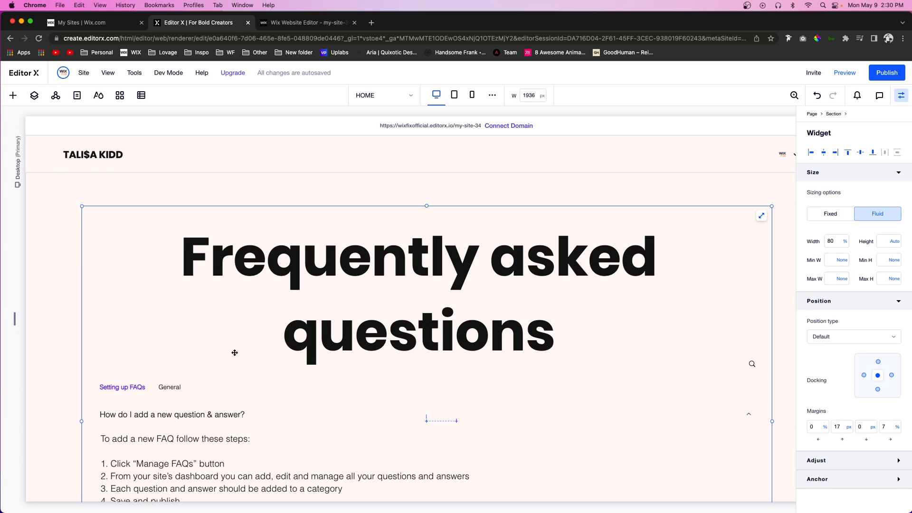
pyautogui.click(34, 96)
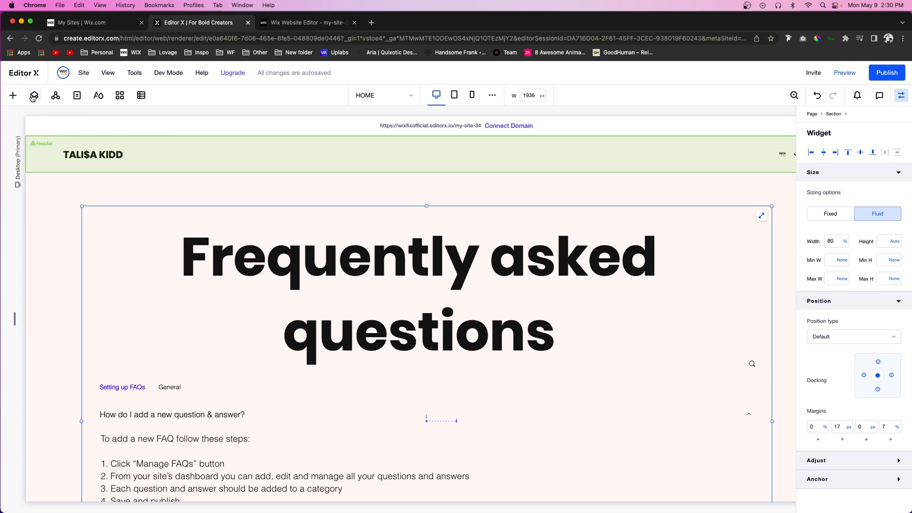
pyautogui.click(34, 96)
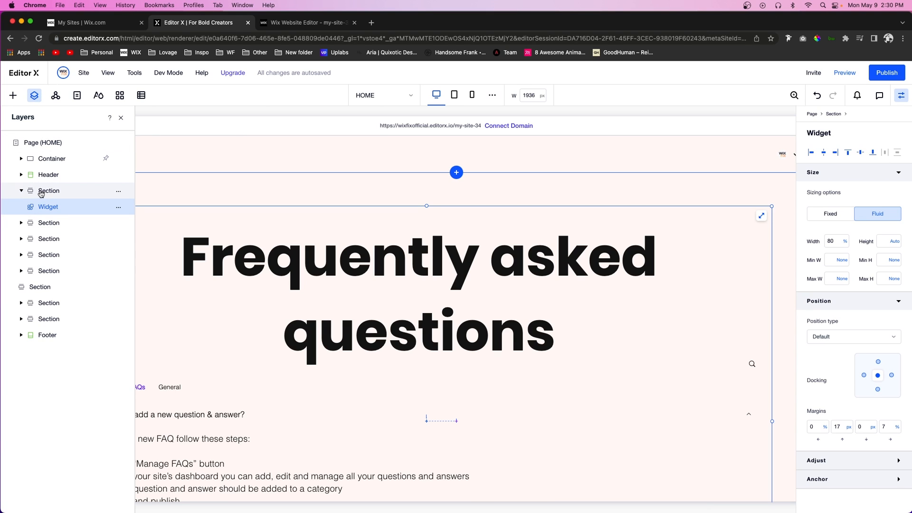
pyautogui.click(48, 190)
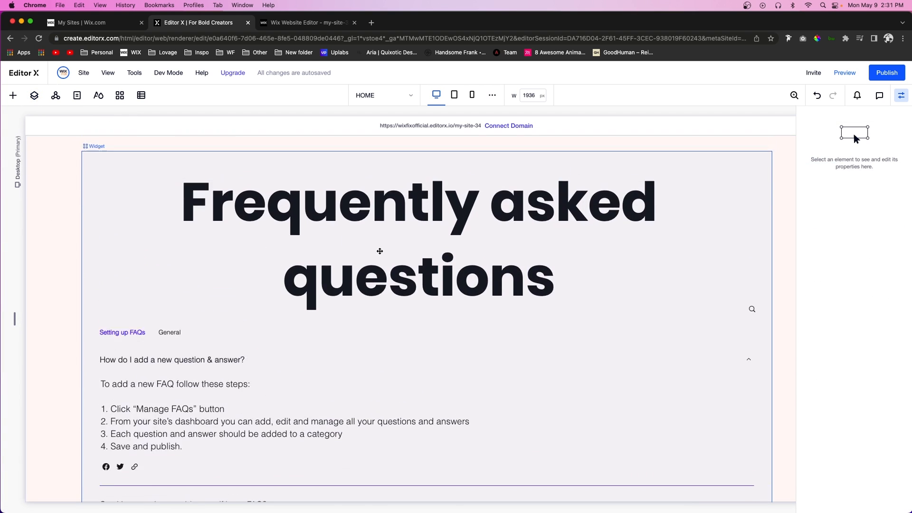
pyautogui.scroll(-3)
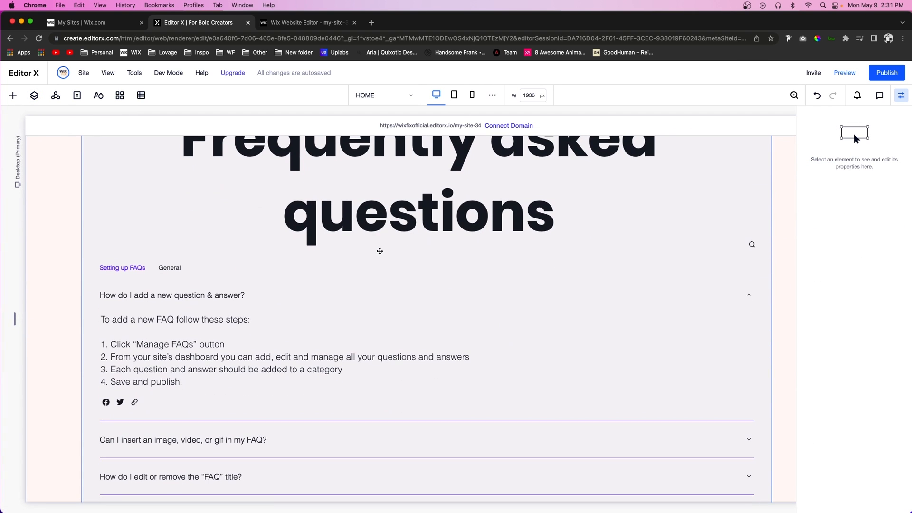
pyautogui.moveTo(388, 220)
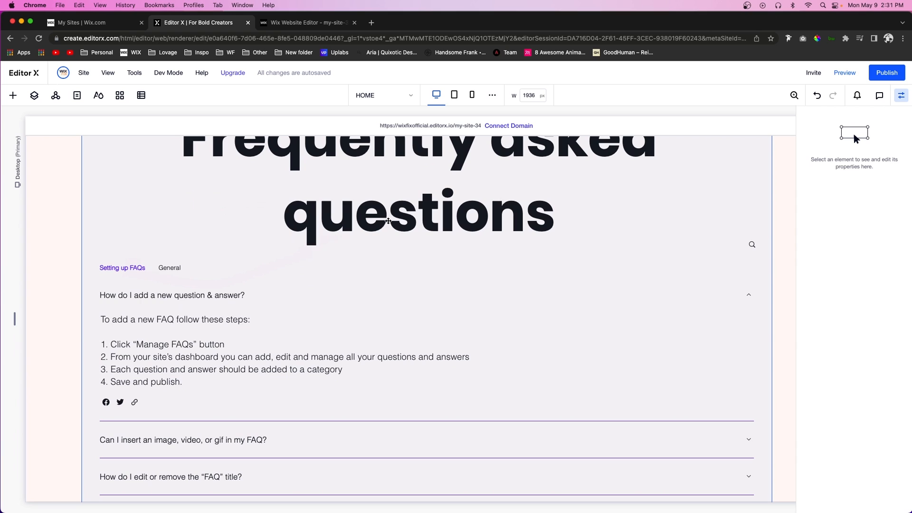
pyautogui.moveTo(459, 259)
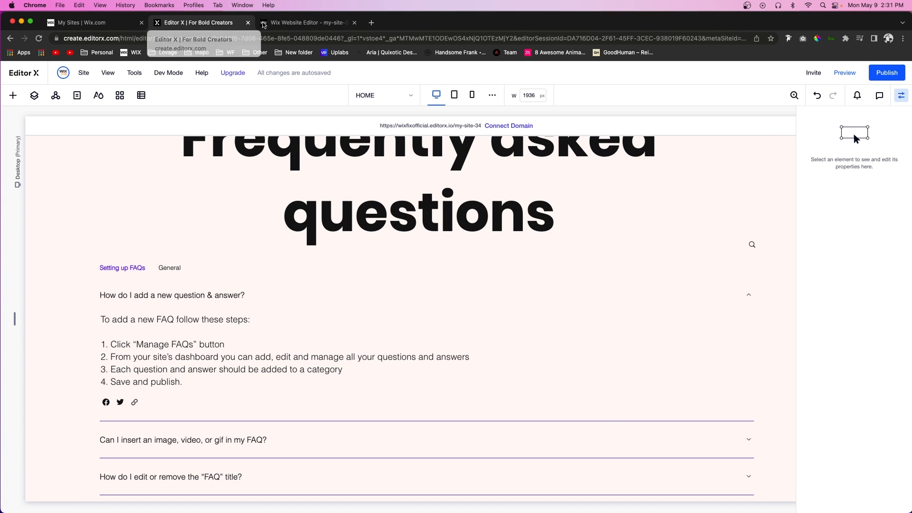
# Step: In Wix Editor's FAQ Settings, set the Layout title alignment to Left
pyautogui.click(307, 22)
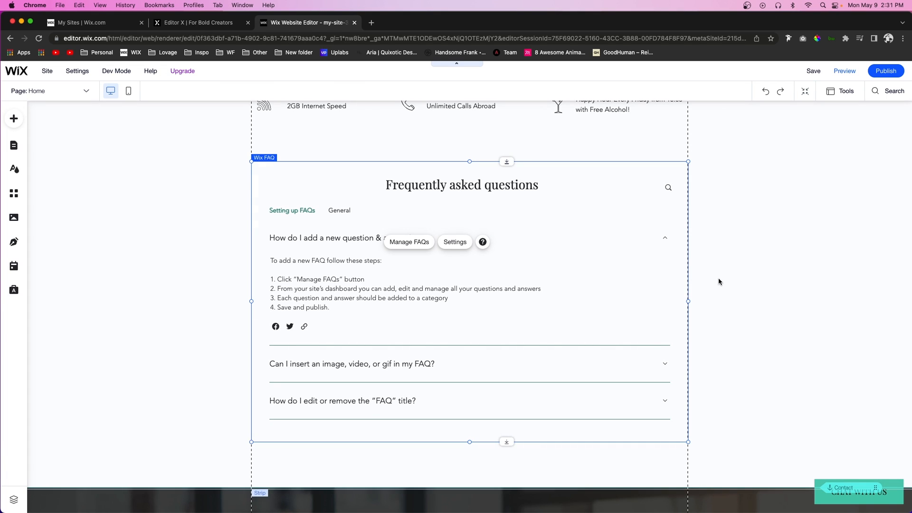
pyautogui.click(454, 241)
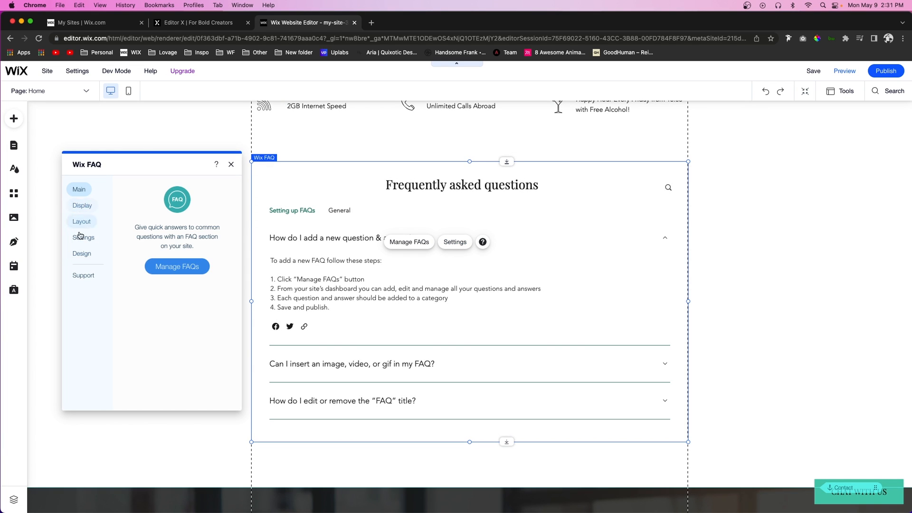
pyautogui.click(82, 206)
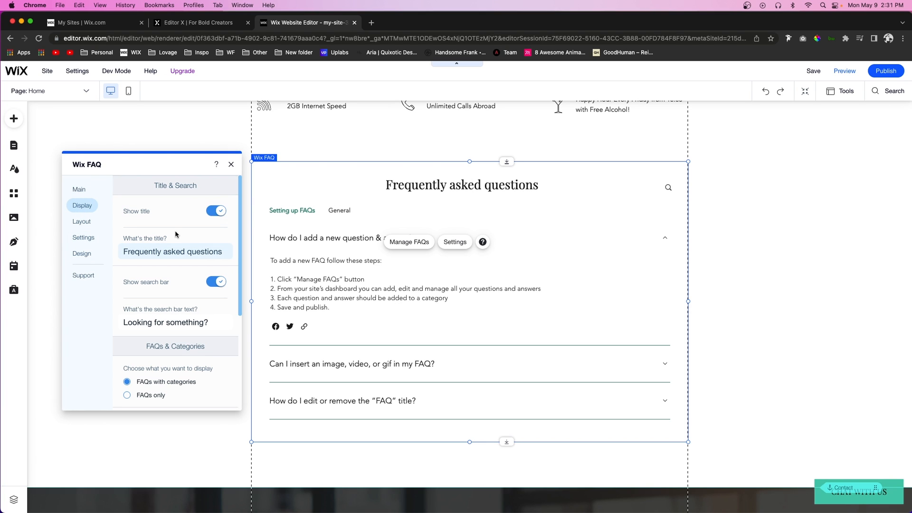
pyautogui.moveTo(175, 240)
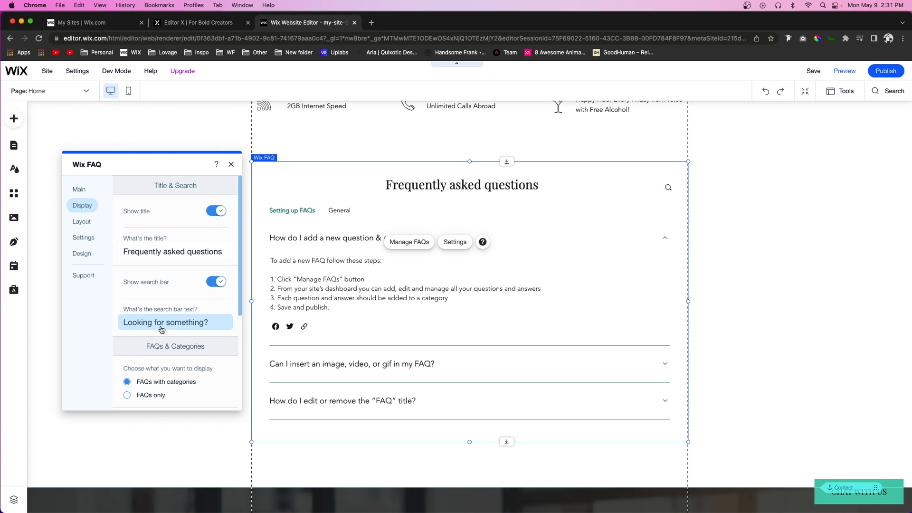
pyautogui.scroll(-3)
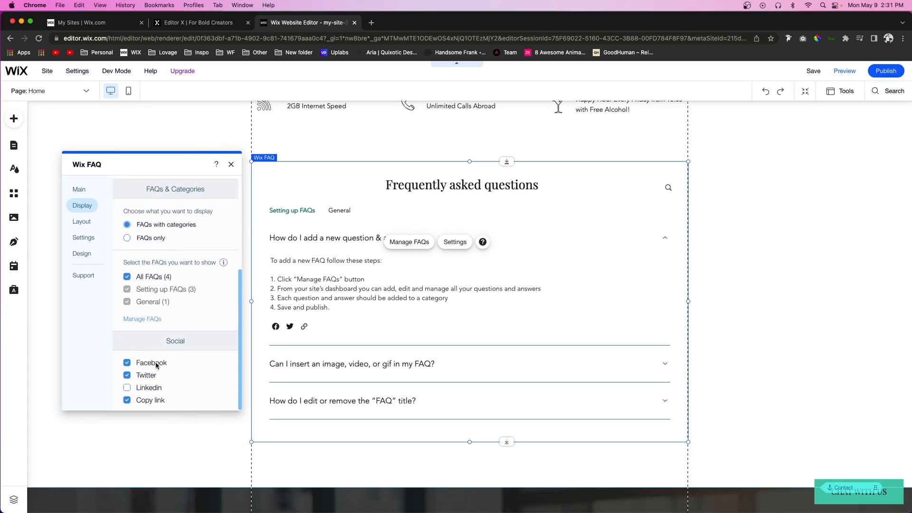
pyautogui.click(81, 222)
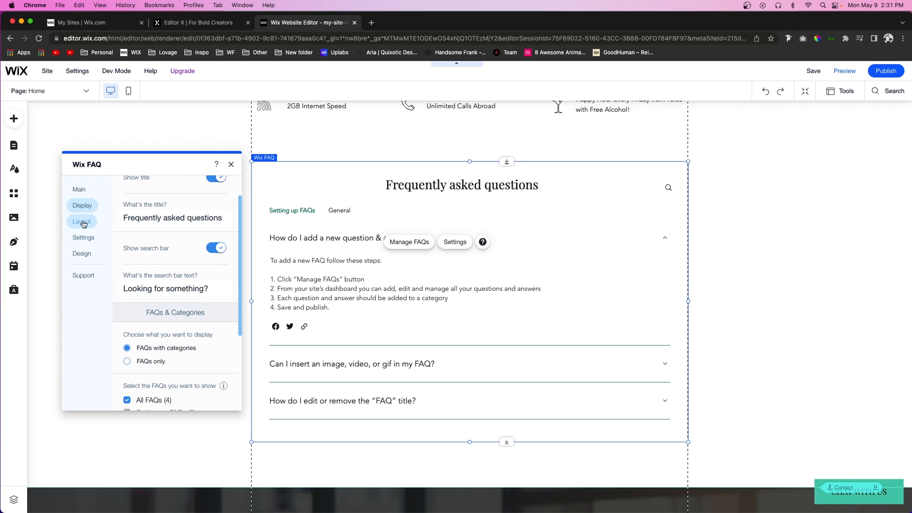
pyautogui.scroll(-3)
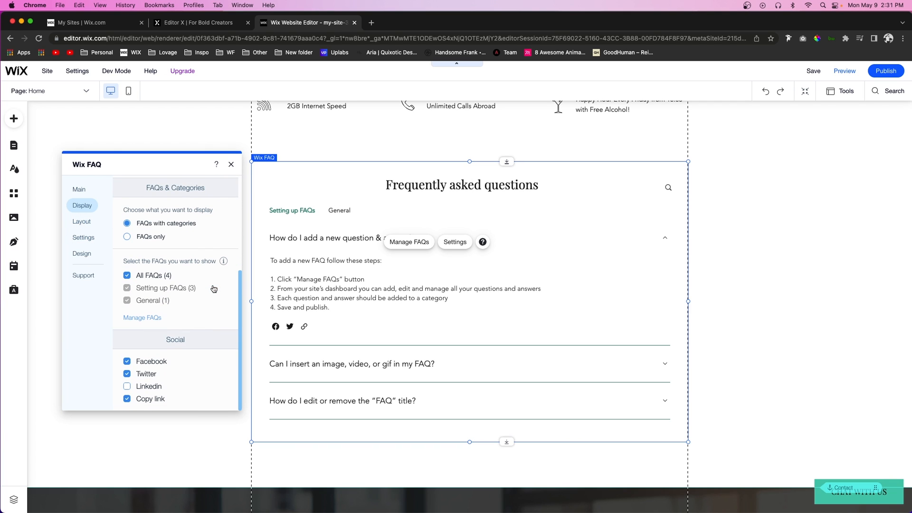
pyautogui.click(81, 222)
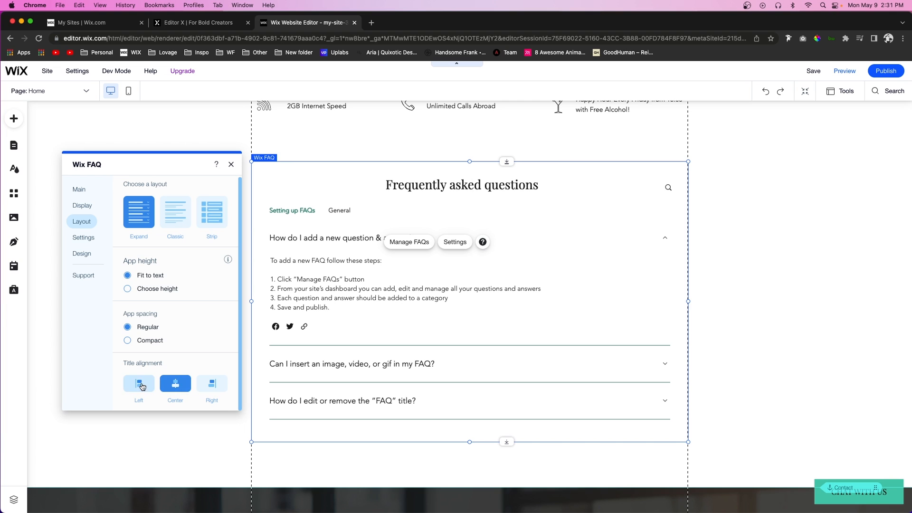
pyautogui.click(138, 383)
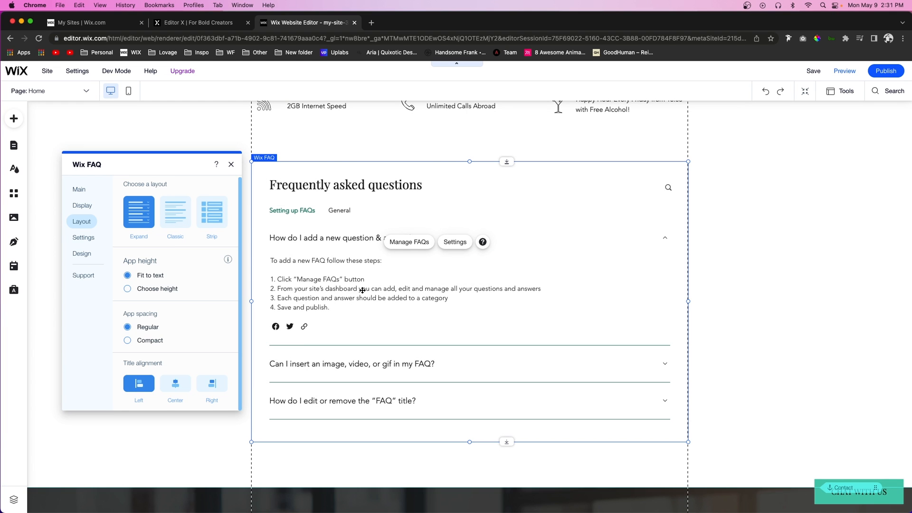
# Step: Review the FAQ behaviour toggles, keeping one answer at a time and the first answer open
pyautogui.scroll(-3)
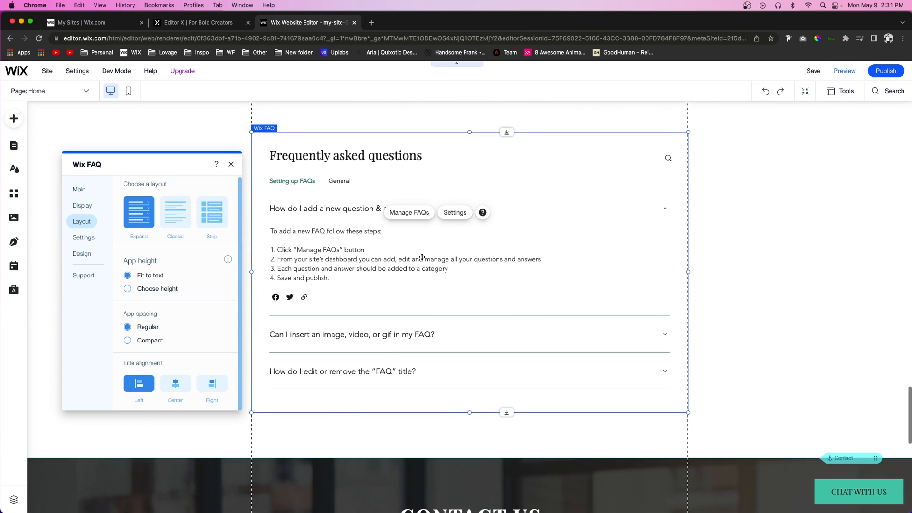
pyautogui.click(83, 237)
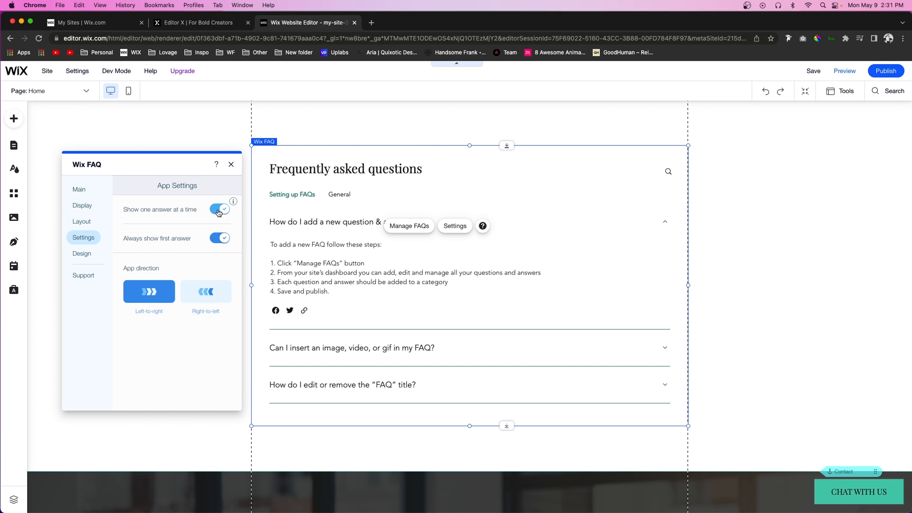
pyautogui.click(220, 209)
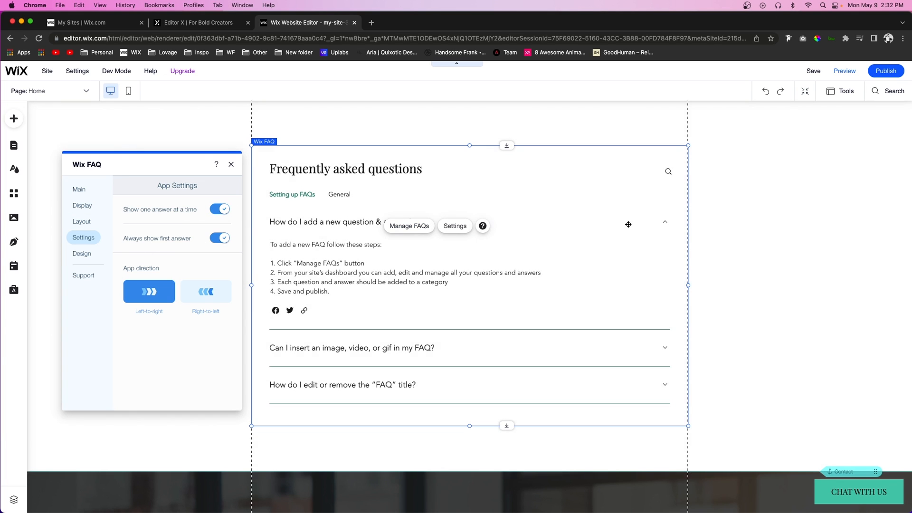
pyautogui.click(219, 239)
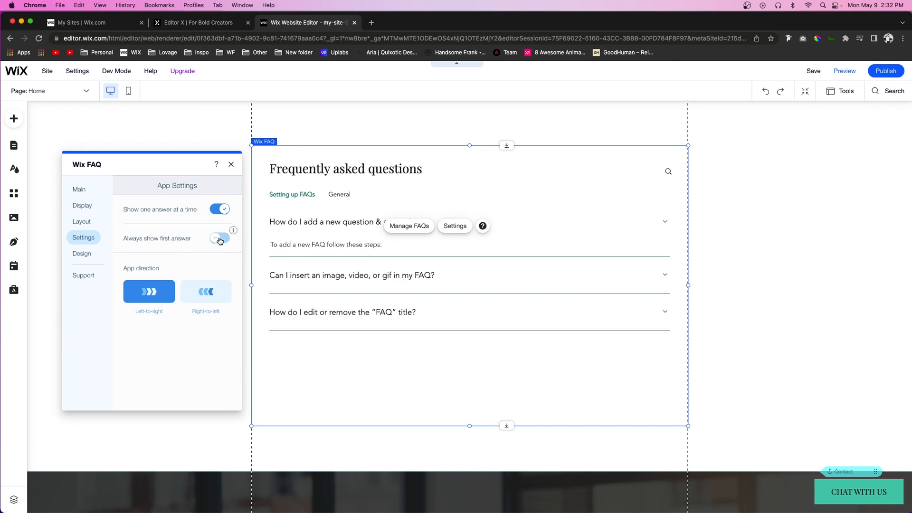
pyautogui.click(219, 238)
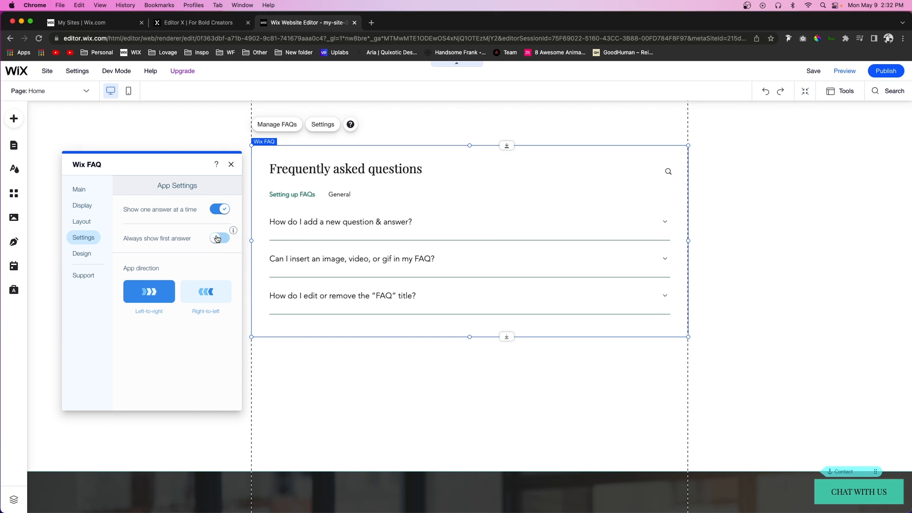
pyautogui.click(220, 238)
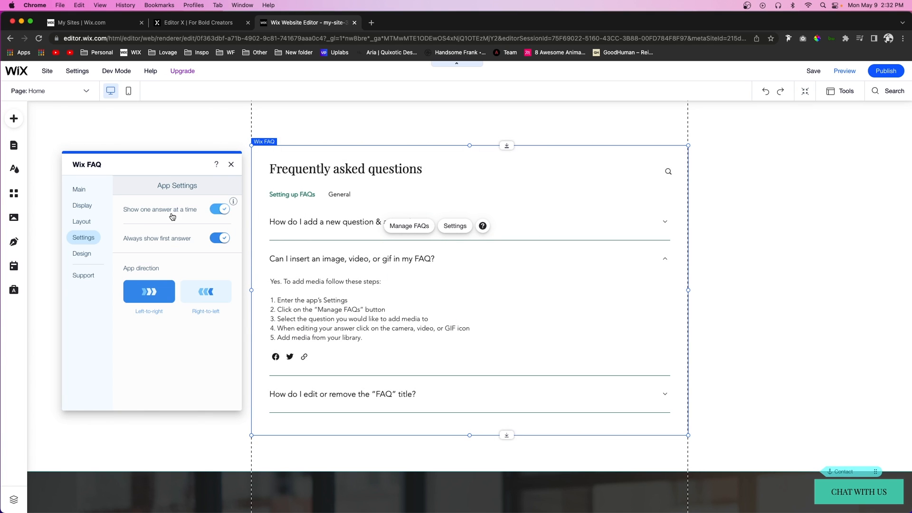
pyautogui.moveTo(224, 215)
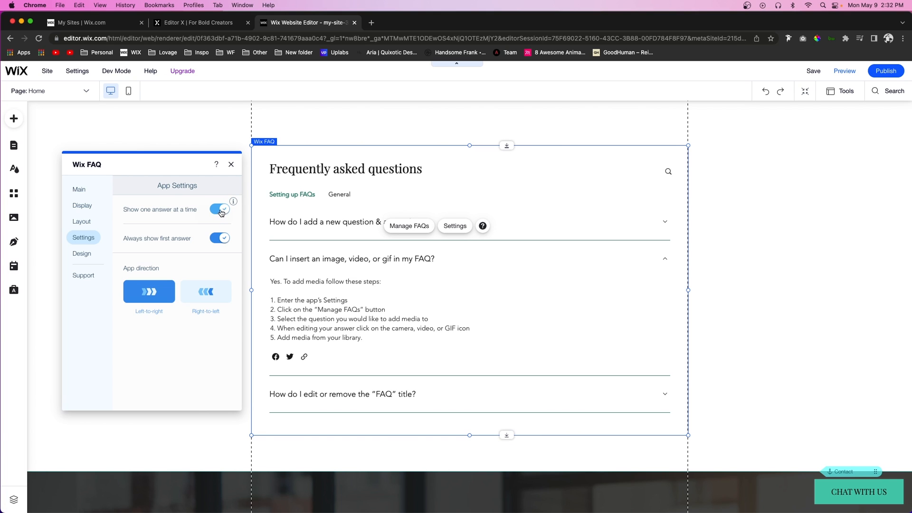
pyautogui.click(220, 209)
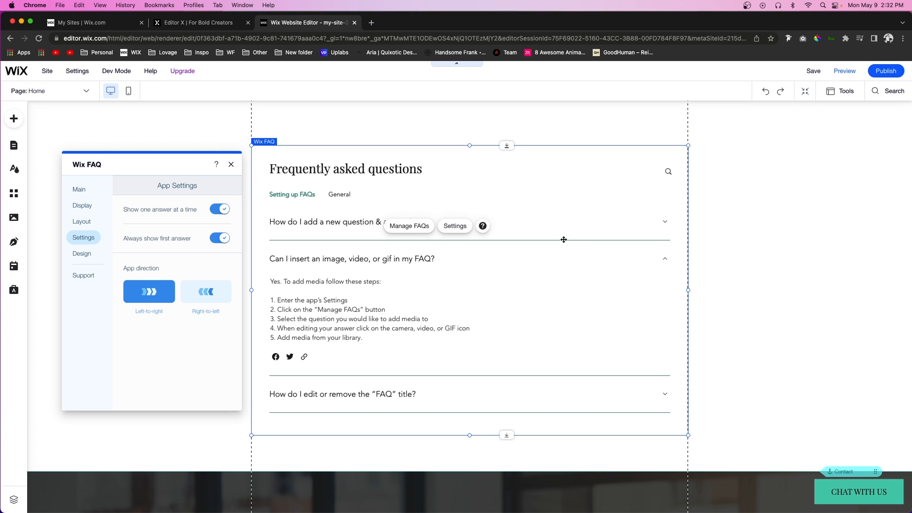
pyautogui.moveTo(172, 243)
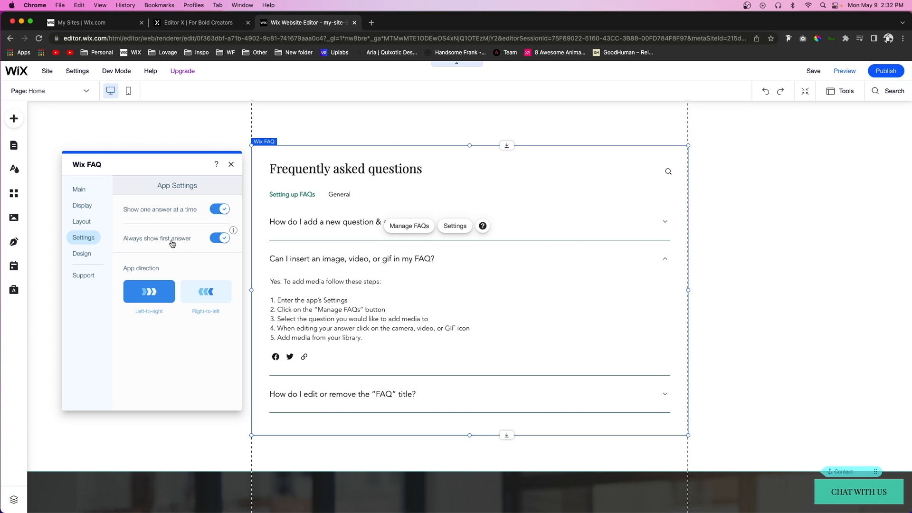
pyautogui.moveTo(655, 294)
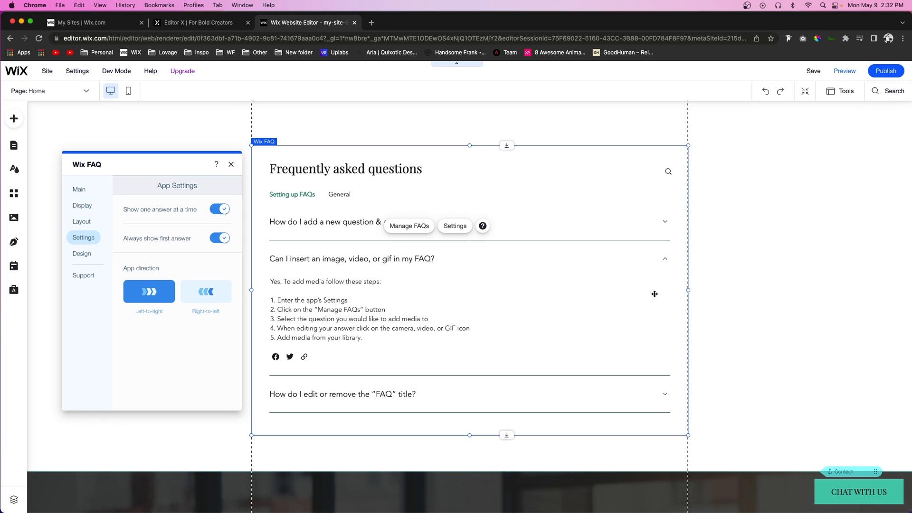
pyautogui.moveTo(640, 398)
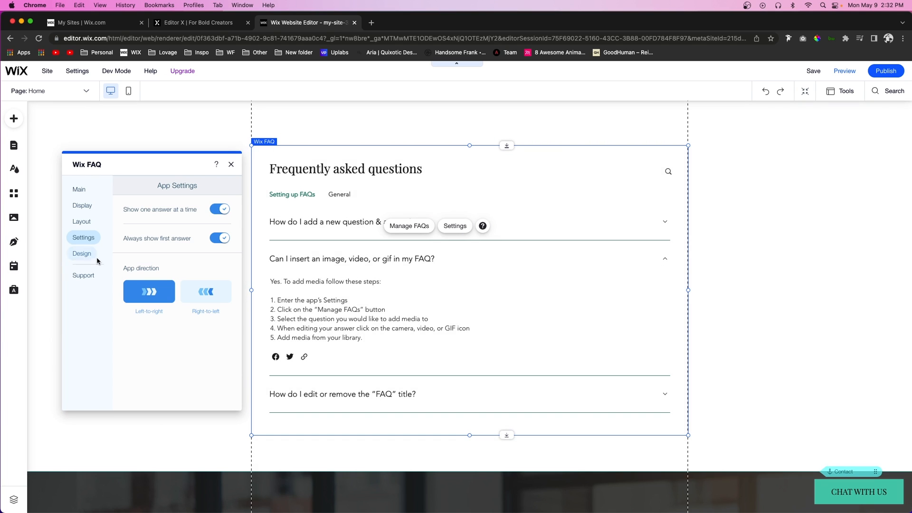
# Step: Try plus-sign expand icons, revert to arrows, and test then reset divider thickness
pyautogui.click(82, 253)
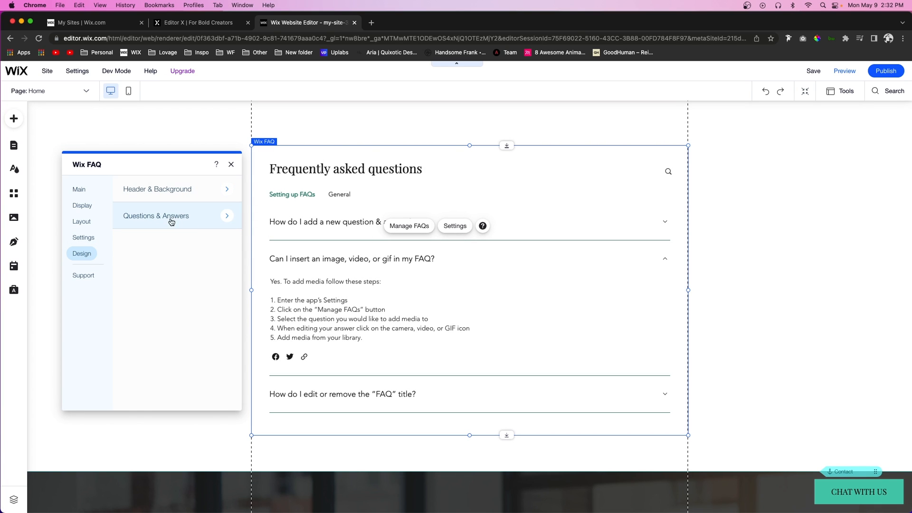
pyautogui.click(156, 216)
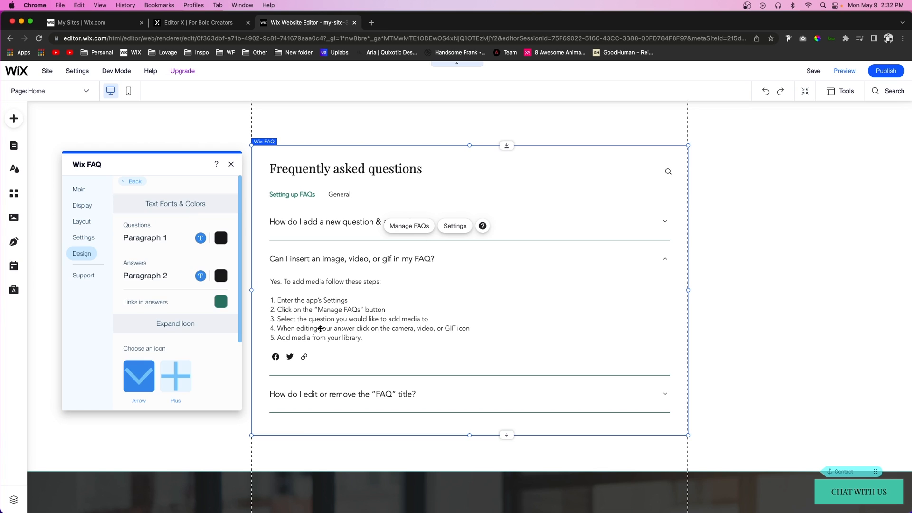
pyautogui.scroll(-3)
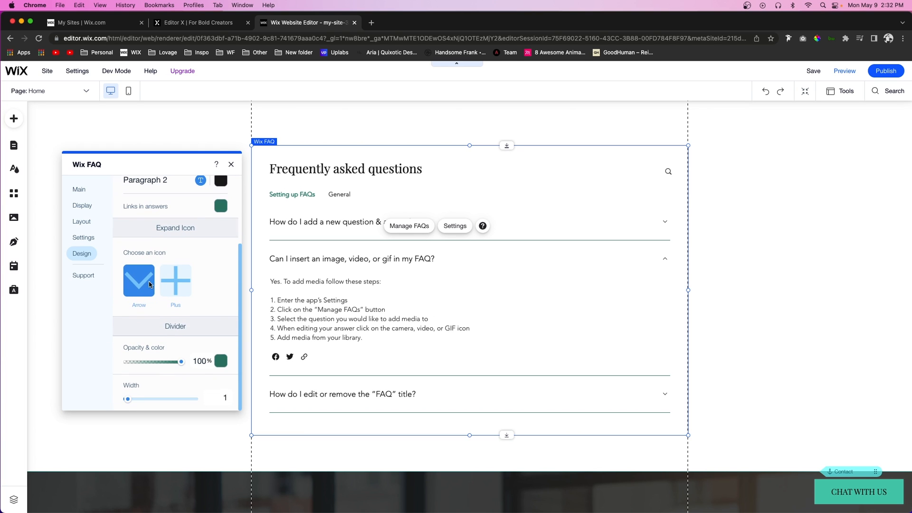
pyautogui.click(175, 280)
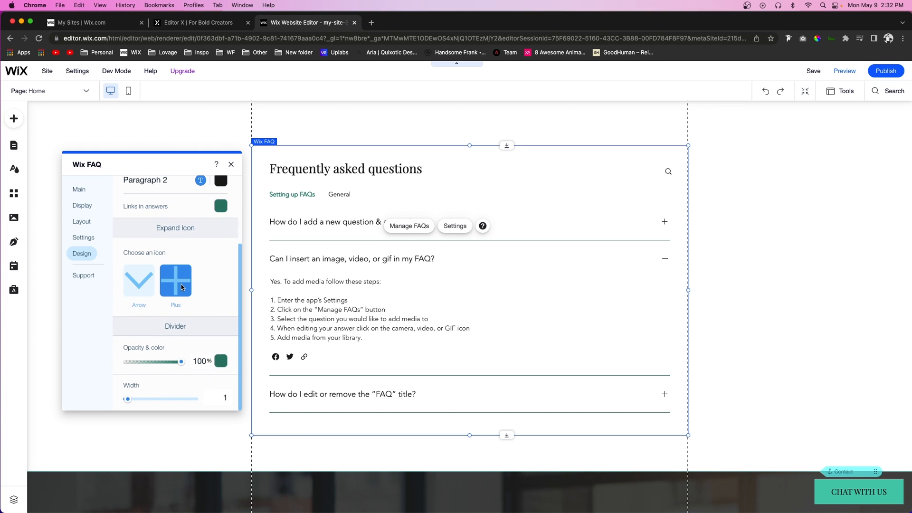
pyautogui.click(138, 280)
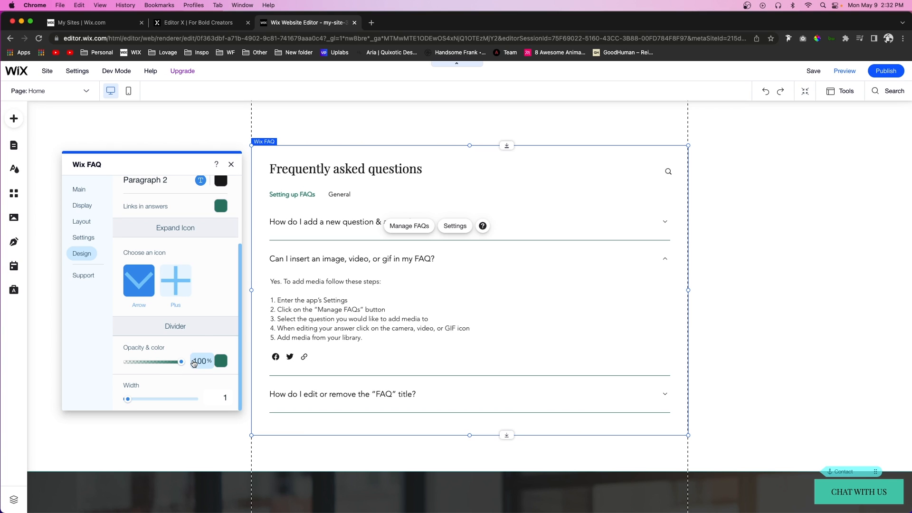
pyautogui.moveTo(128, 399); pyautogui.dragTo(165, 399)
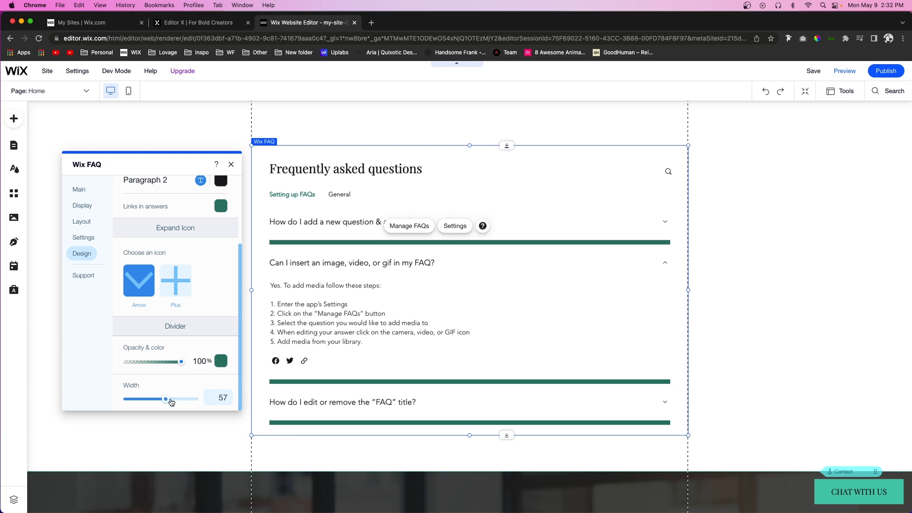
pyautogui.moveTo(180, 399); pyautogui.dragTo(127, 398)
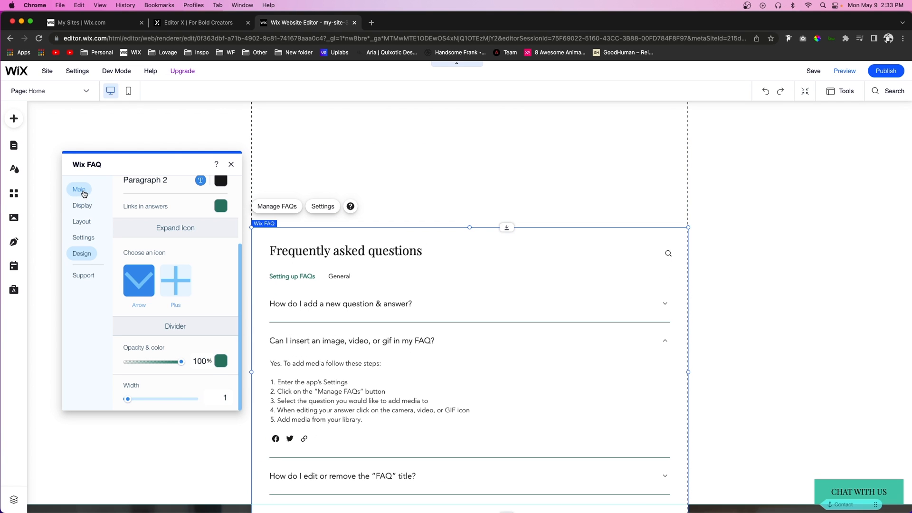
pyautogui.moveTo(352, 274)
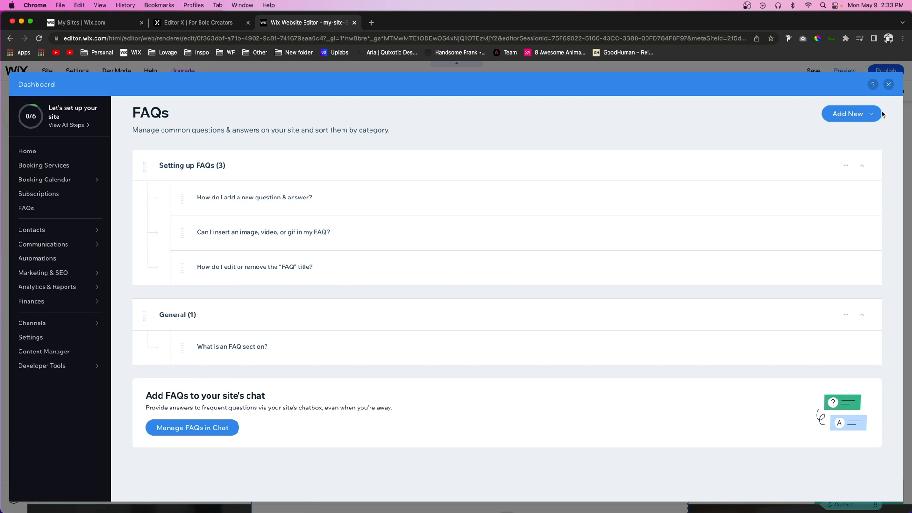
pyautogui.moveTo(178, 252)
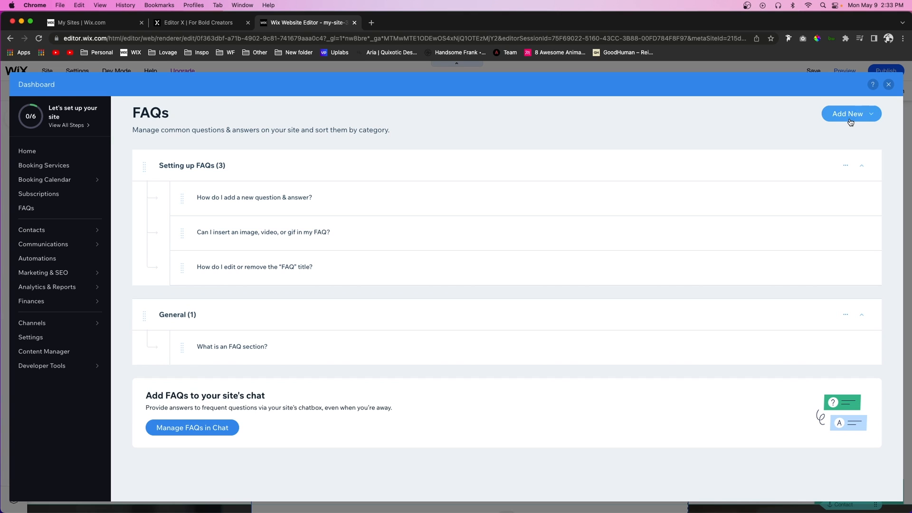
# Step: View the Add New options and the Setting up FAQs category's actions
pyautogui.click(850, 114)
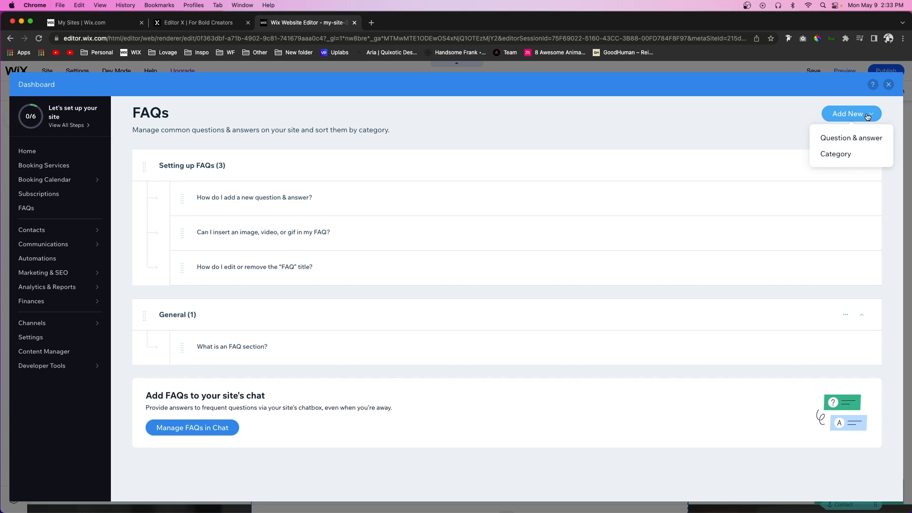
pyautogui.moveTo(836, 153)
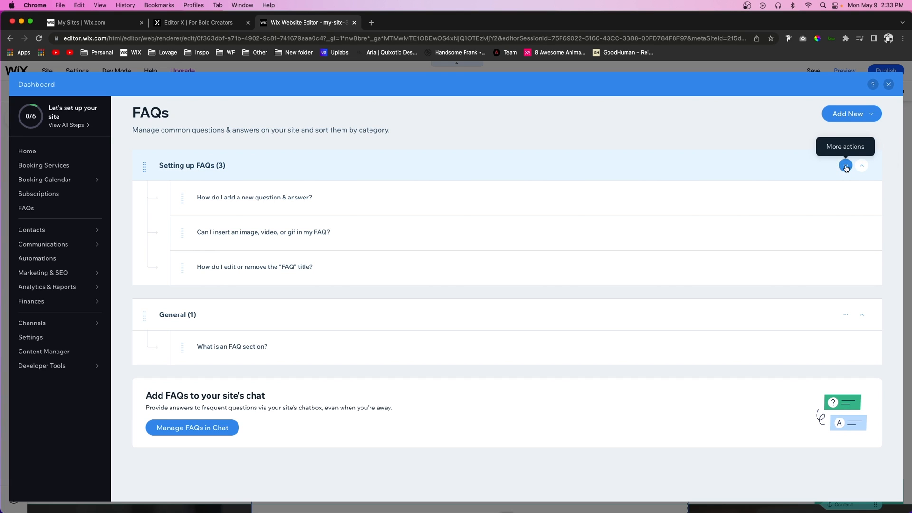
pyautogui.click(845, 165)
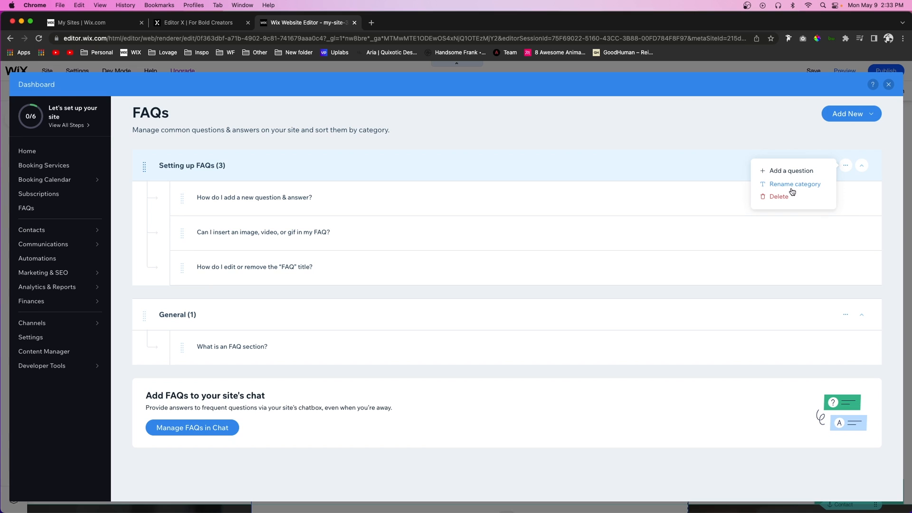
pyautogui.moveTo(777, 196)
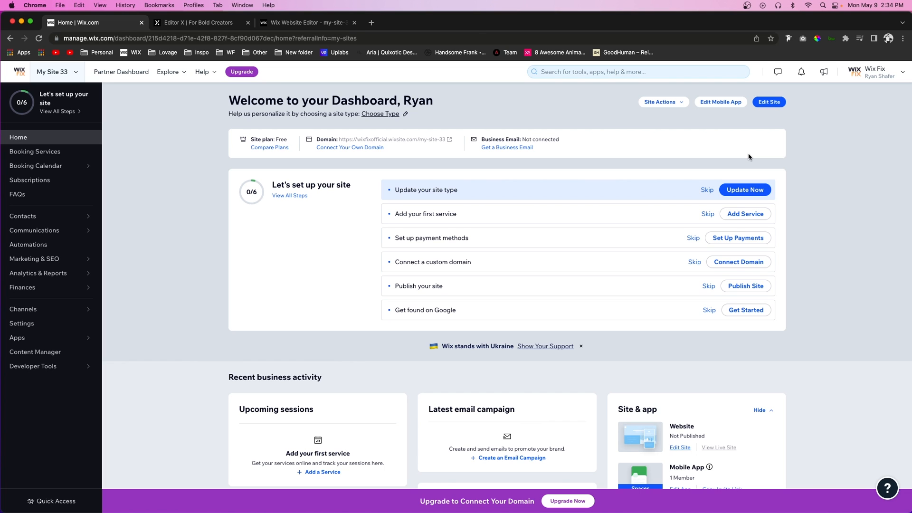
pyautogui.moveTo(369, 163)
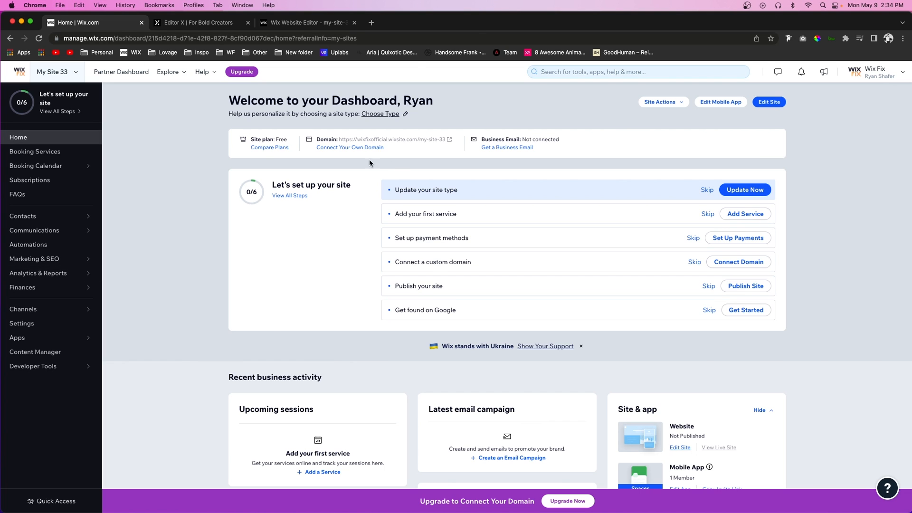
pyautogui.moveTo(134, 197)
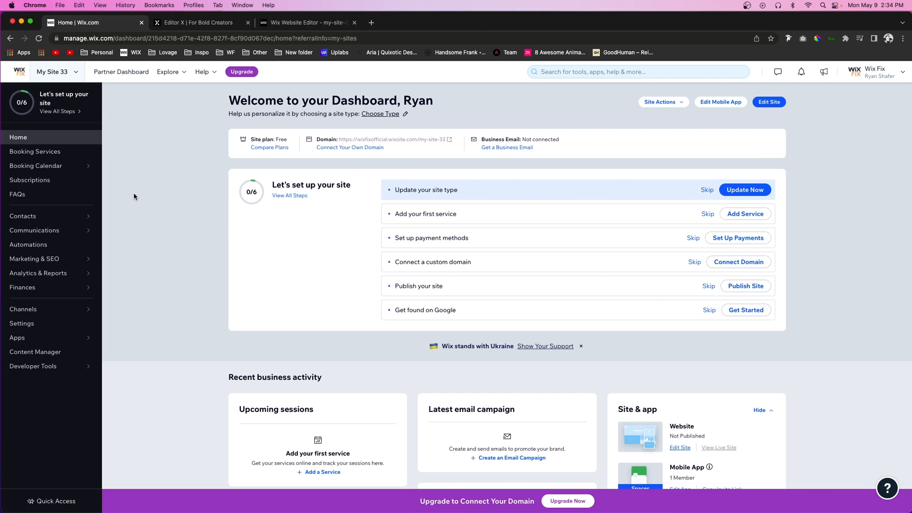
pyautogui.moveTo(57, 195)
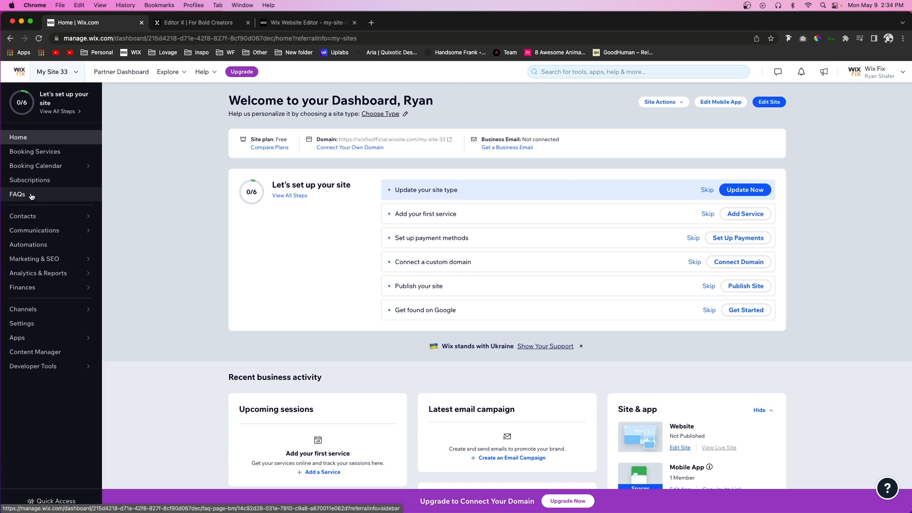
# Step: Open the dashboard FAQs page, check the Apps menu, then switch browser tabs
pyautogui.click(17, 194)
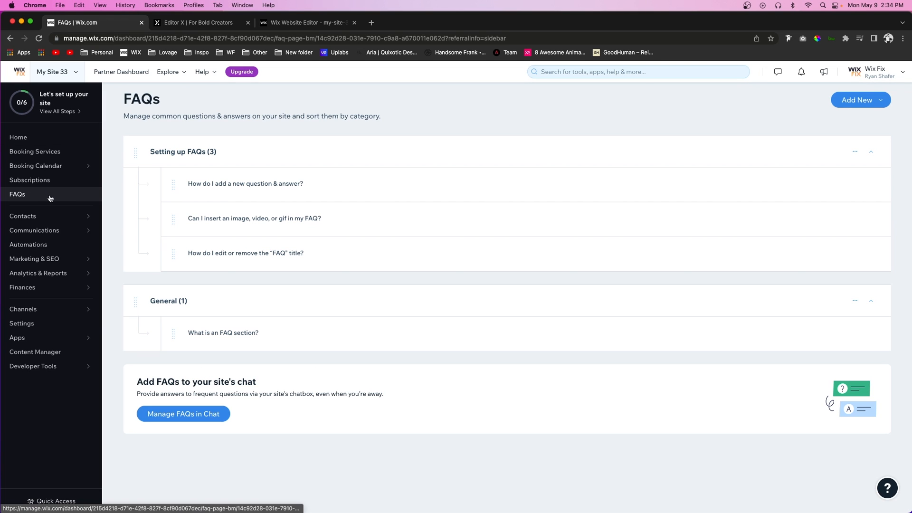
pyautogui.click(17, 338)
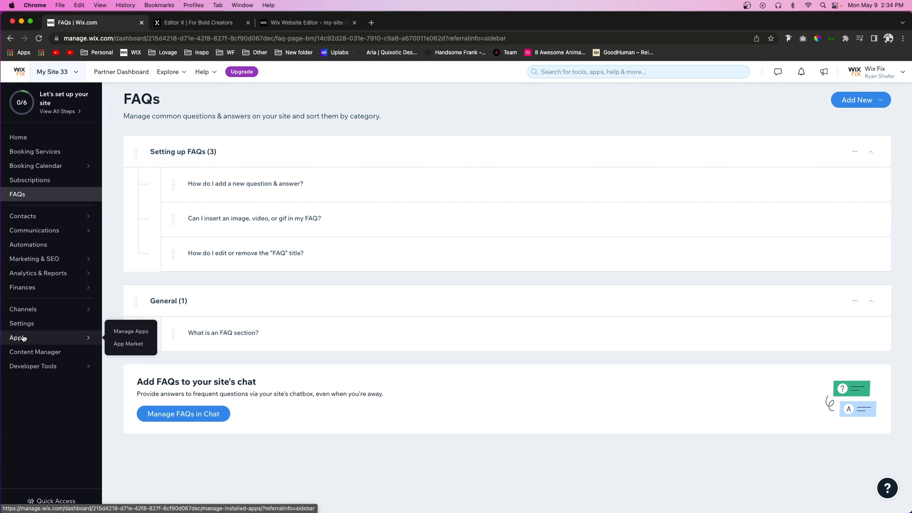
pyautogui.click(131, 331)
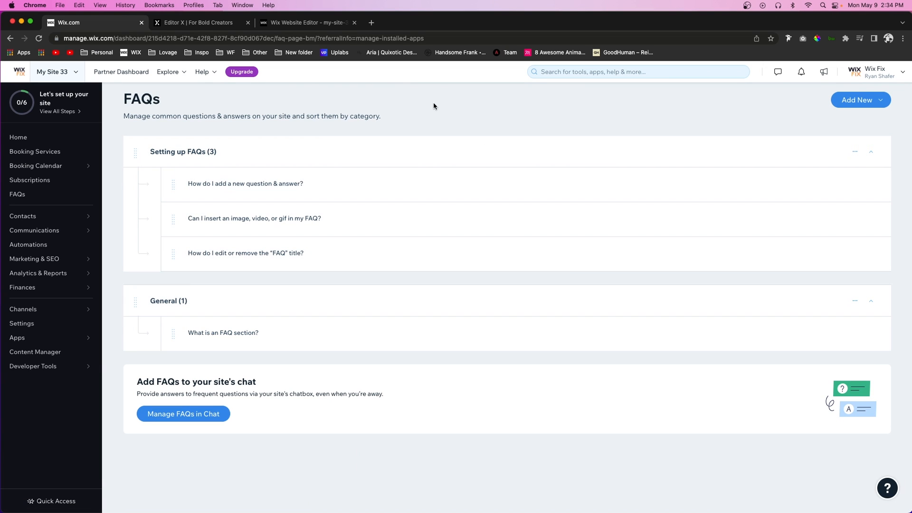
pyautogui.moveTo(345, 89)
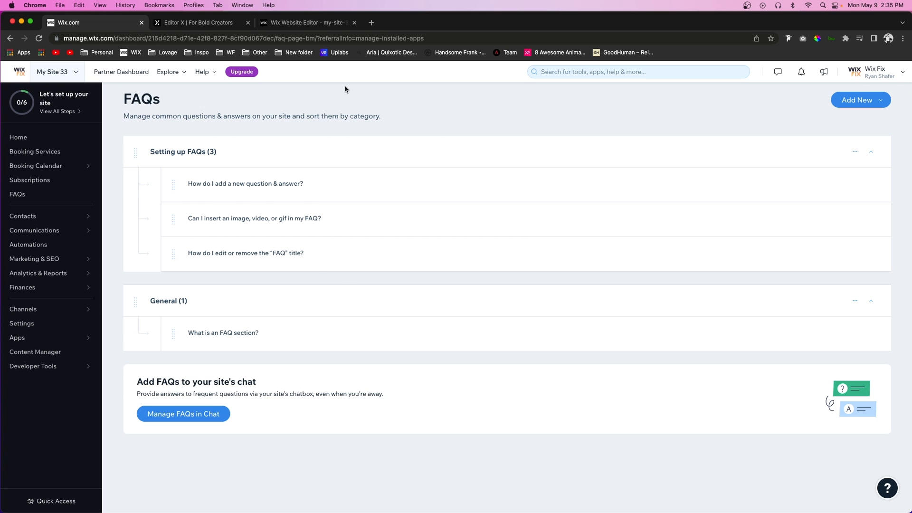
pyautogui.click(412, 23)
pyautogui.write('how to blog')
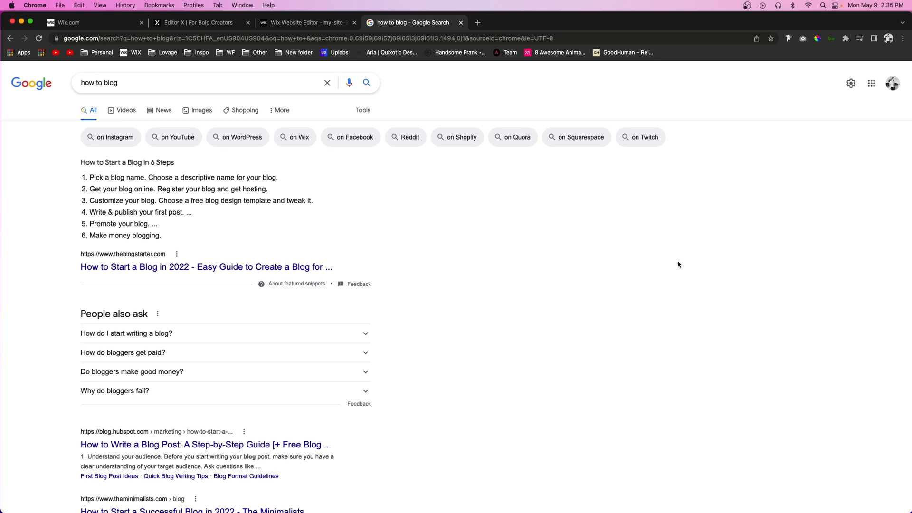
pyautogui.moveTo(335, 167)
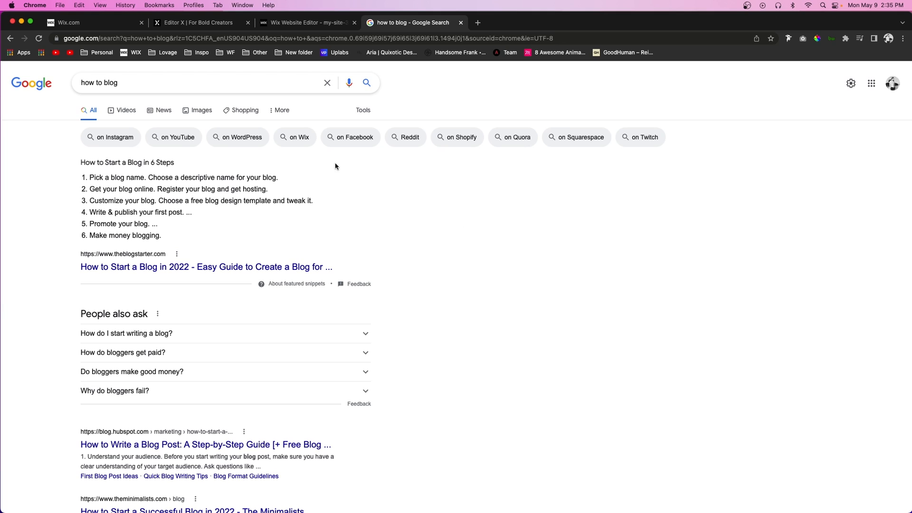
pyautogui.moveTo(363, 216)
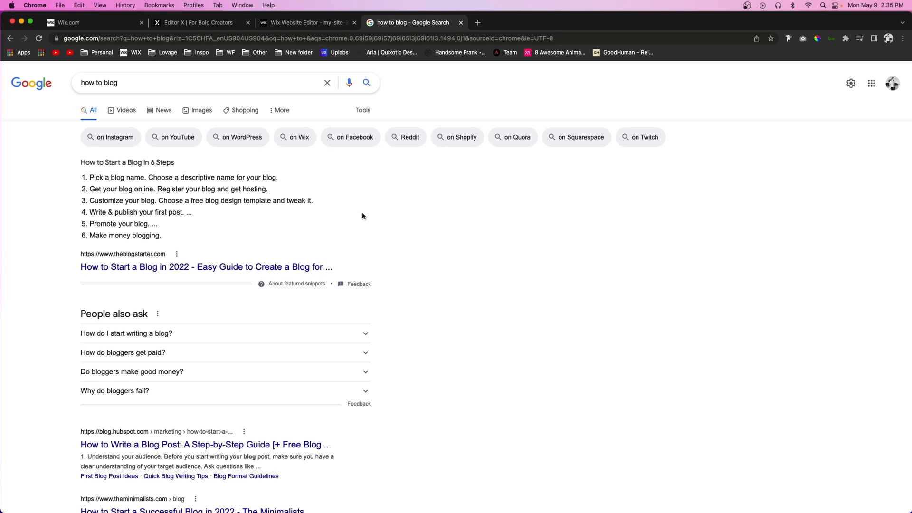
pyautogui.moveTo(244, 248)
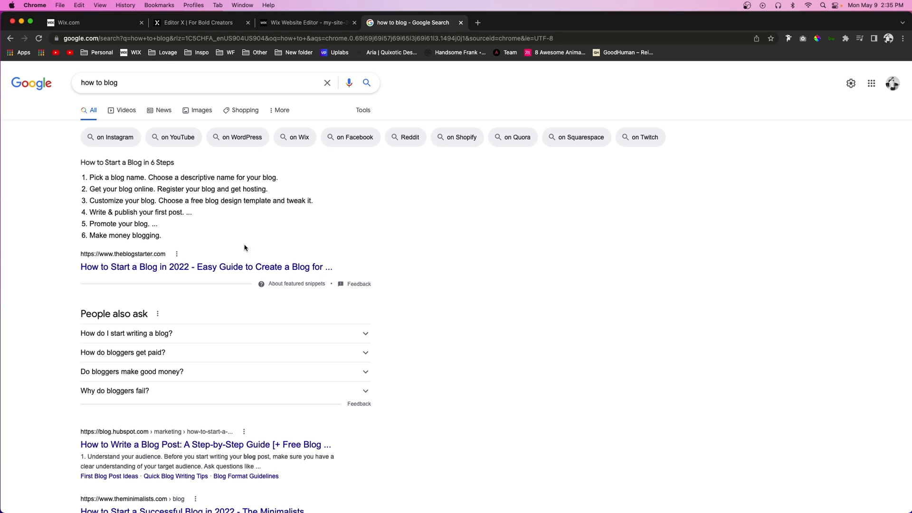
# Step: Select steps 2–6 of Google's six-step blogging snippet, then return to Wix Editor
pyautogui.moveTo(80, 163); pyautogui.dragTo(139, 188)
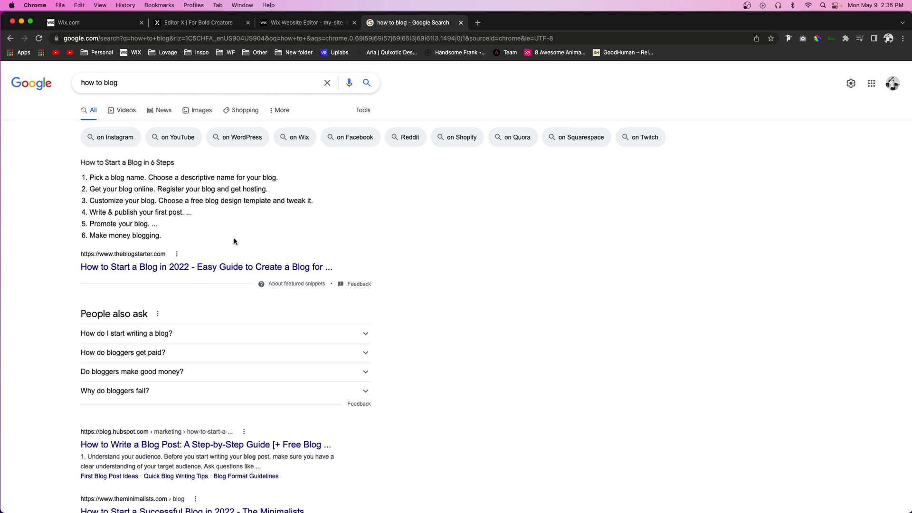
pyautogui.moveTo(217, 279)
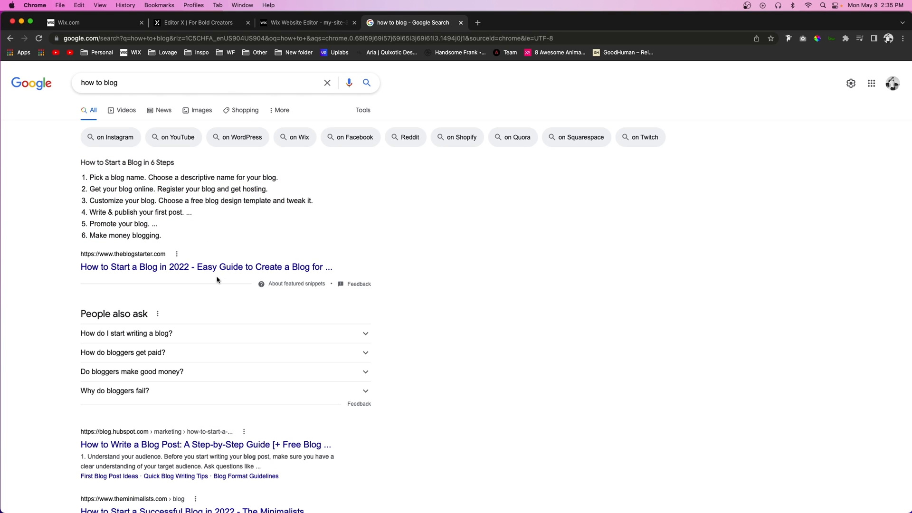
pyautogui.scroll(-3)
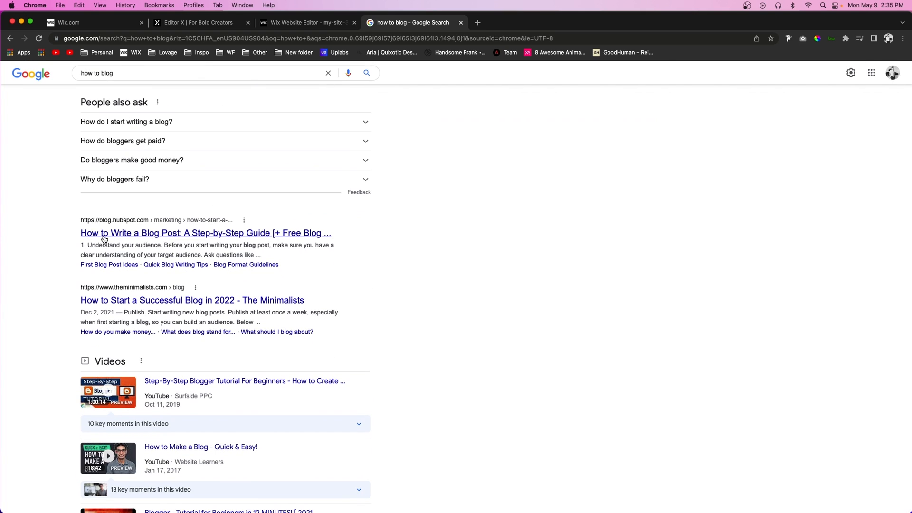
pyautogui.moveTo(89, 245); pyautogui.dragTo(247, 245)
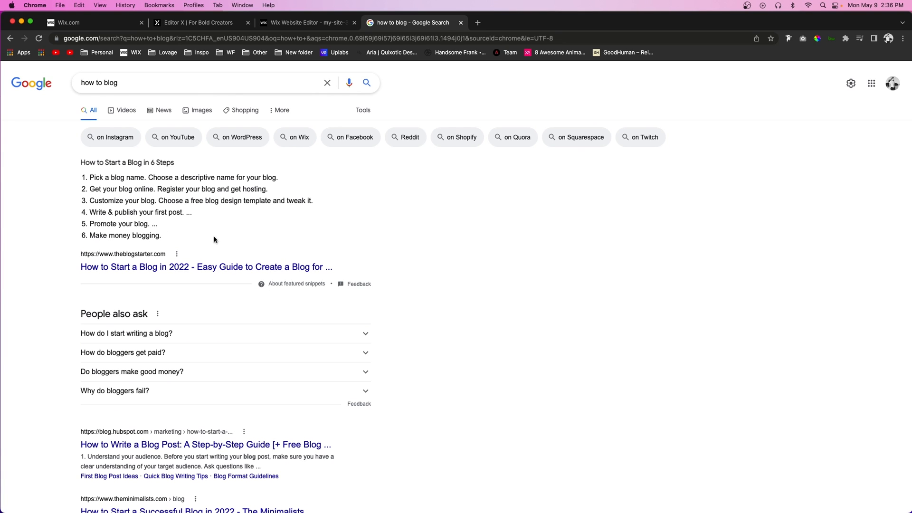
pyautogui.moveTo(168, 241)
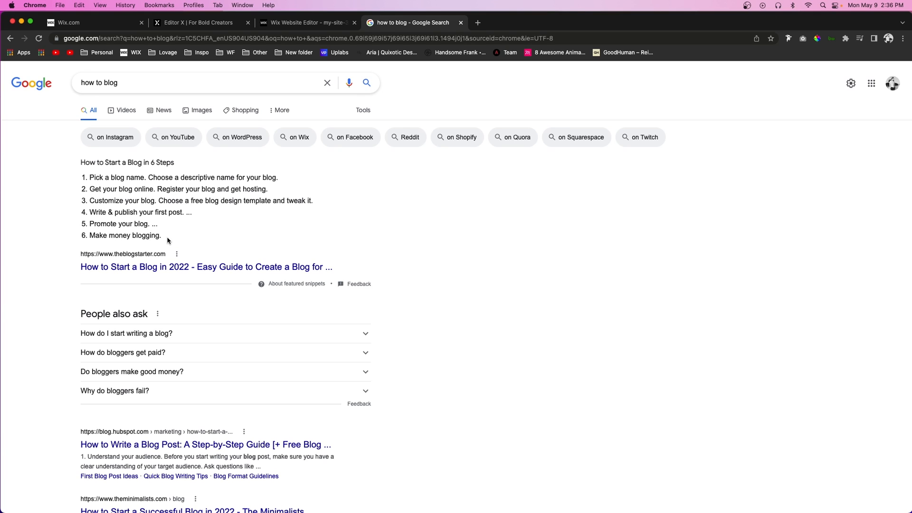
pyautogui.moveTo(80, 163); pyautogui.dragTo(167, 240)
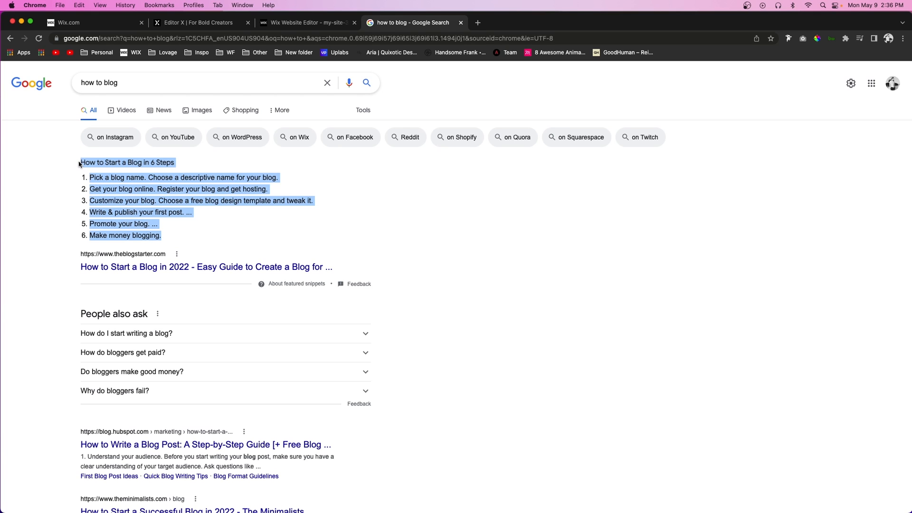
pyautogui.moveTo(241, 229)
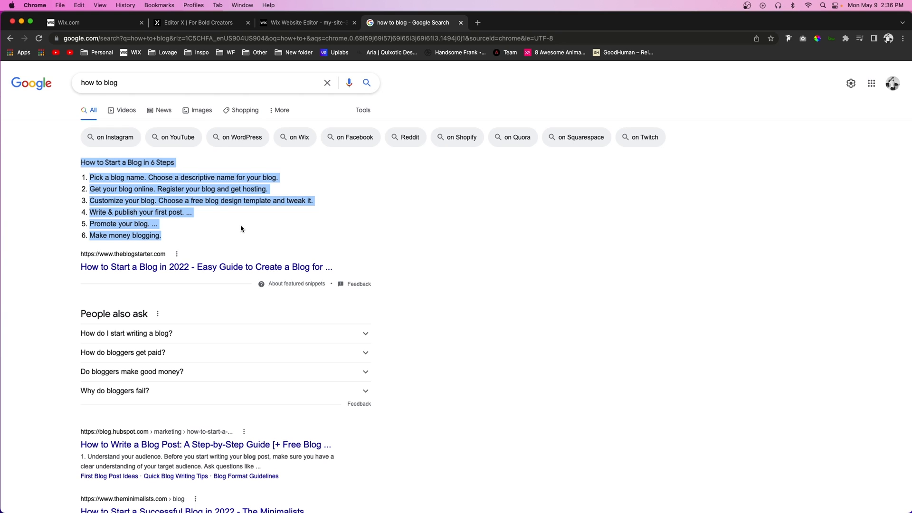
pyautogui.moveTo(177, 241)
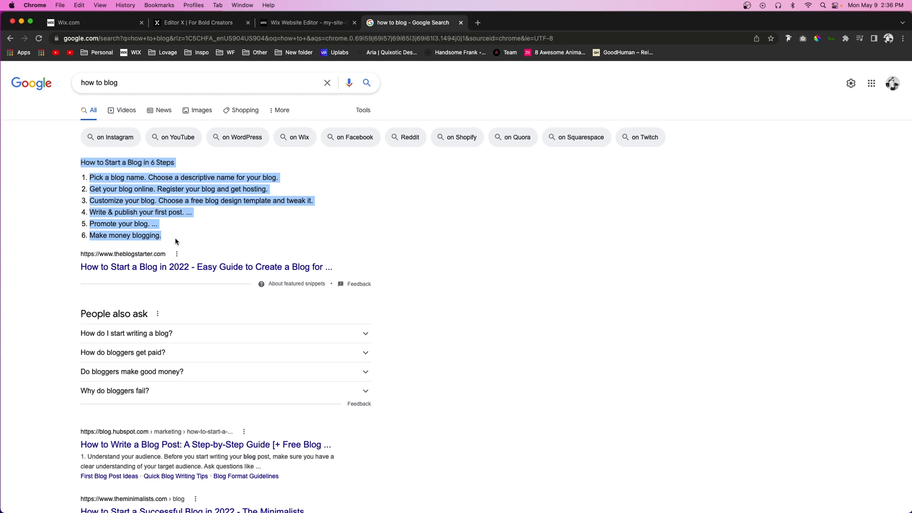
pyautogui.click(177, 240)
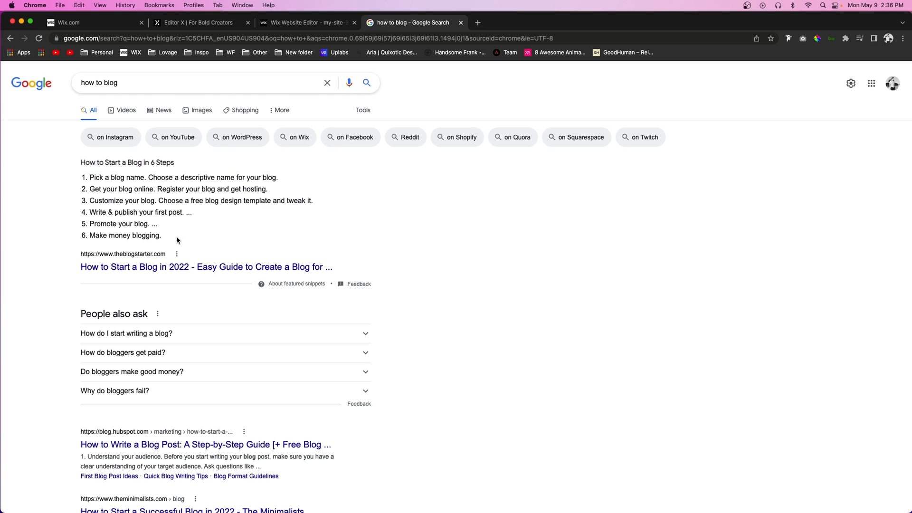
pyautogui.moveTo(90, 189); pyautogui.dragTo(162, 235)
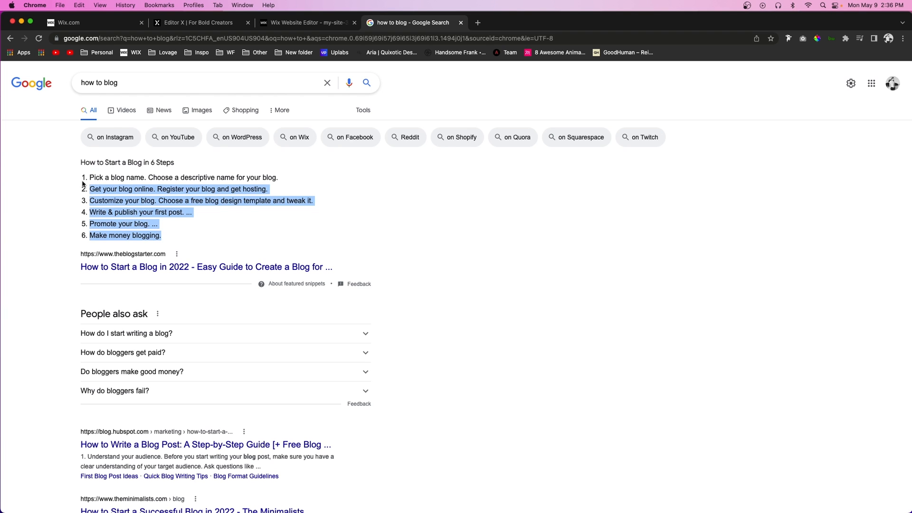
pyautogui.click(305, 23)
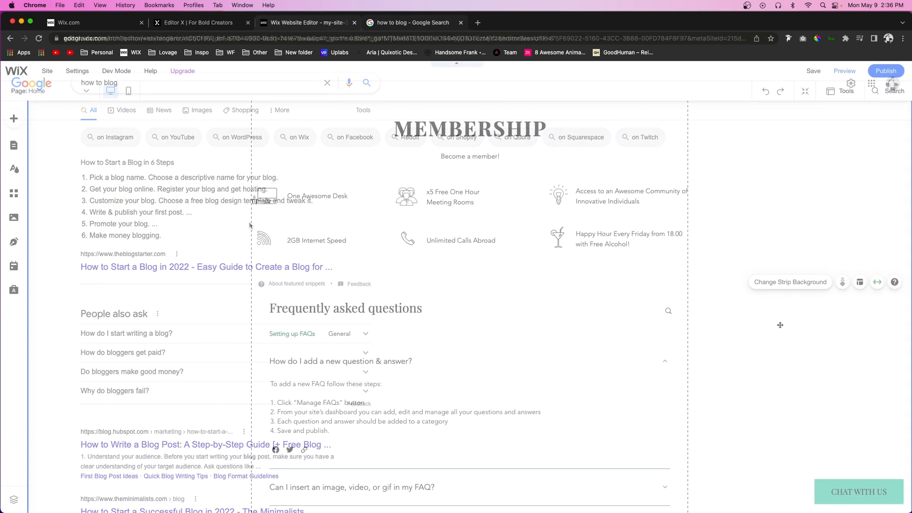
pyautogui.click(308, 22)
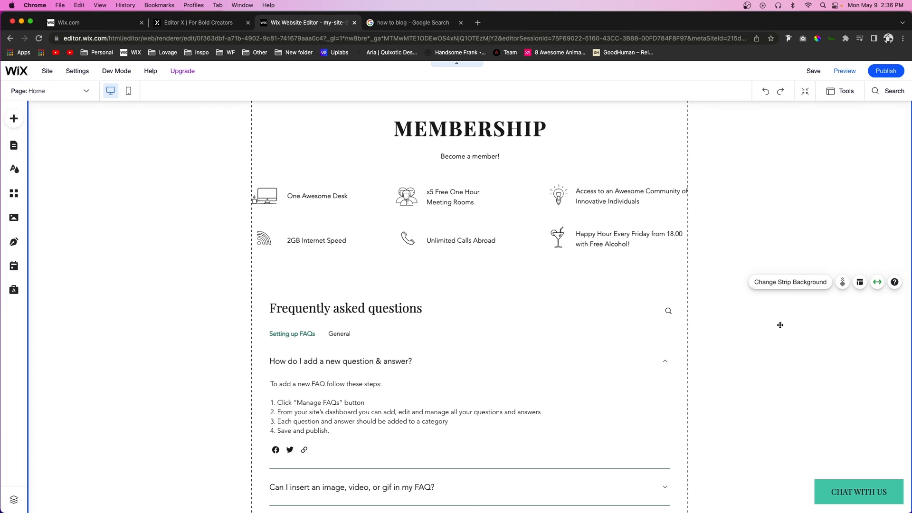